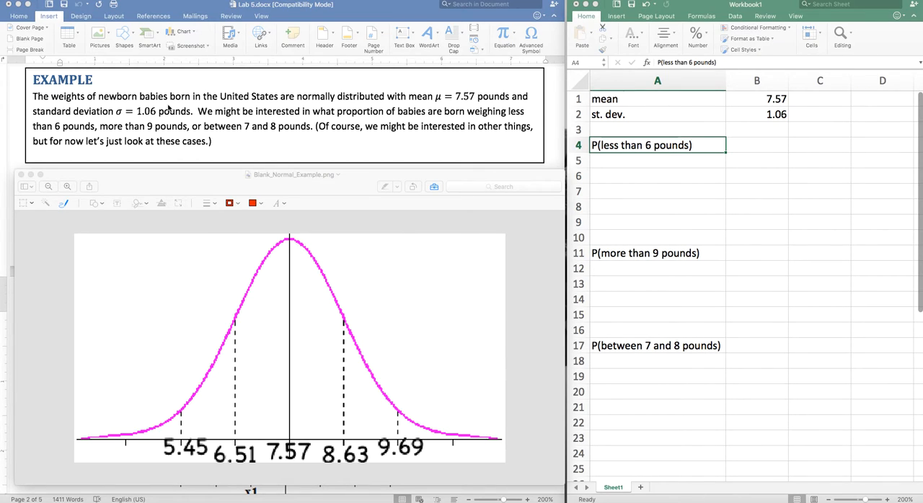
pyautogui.moveTo(468, 101)
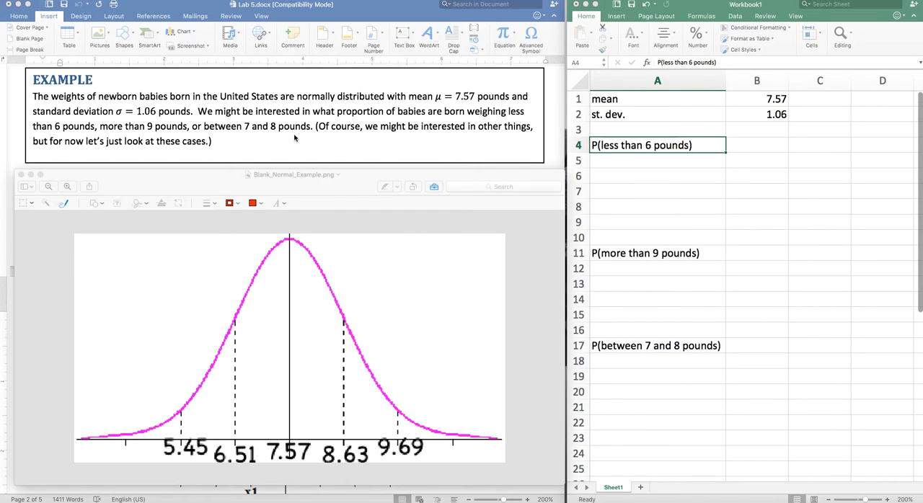
pyautogui.moveTo(411, 117)
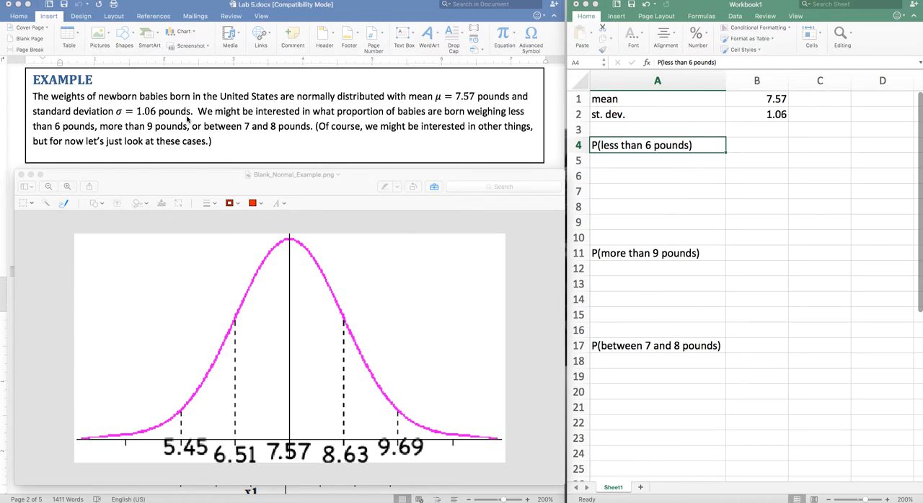
pyautogui.moveTo(332, 129)
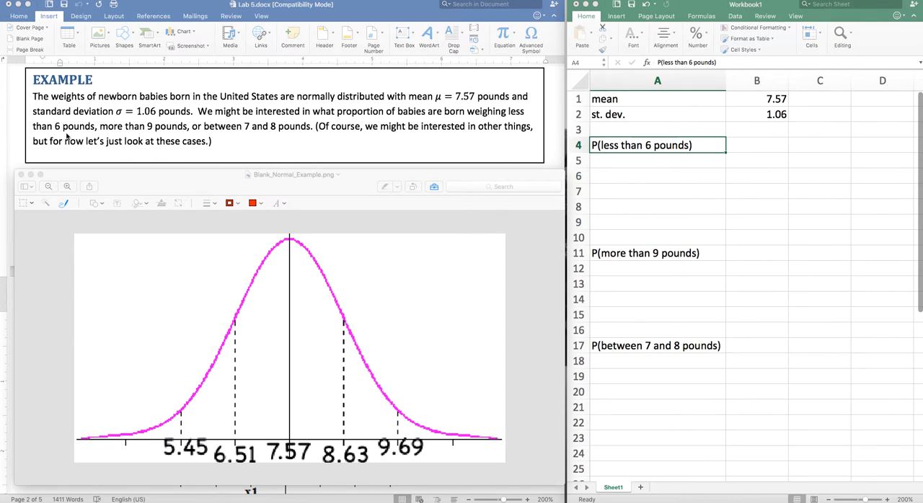
pyautogui.moveTo(361, 176)
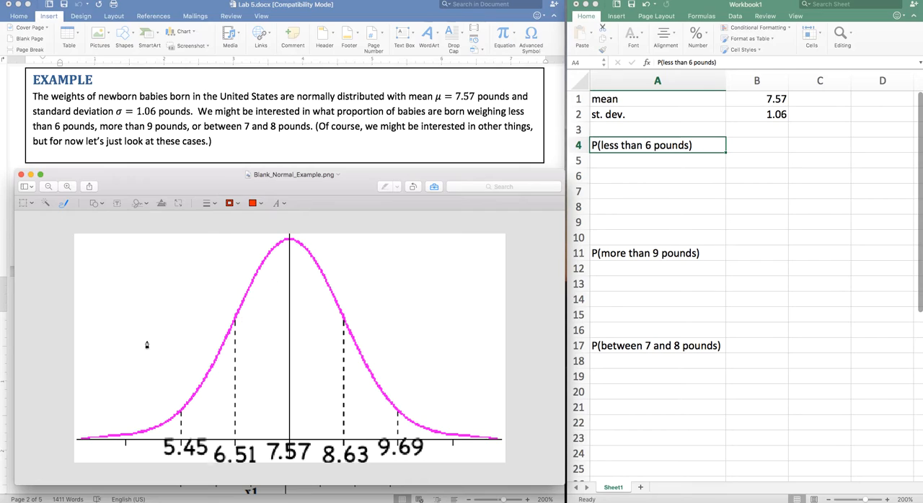
pyautogui.moveTo(382, 366)
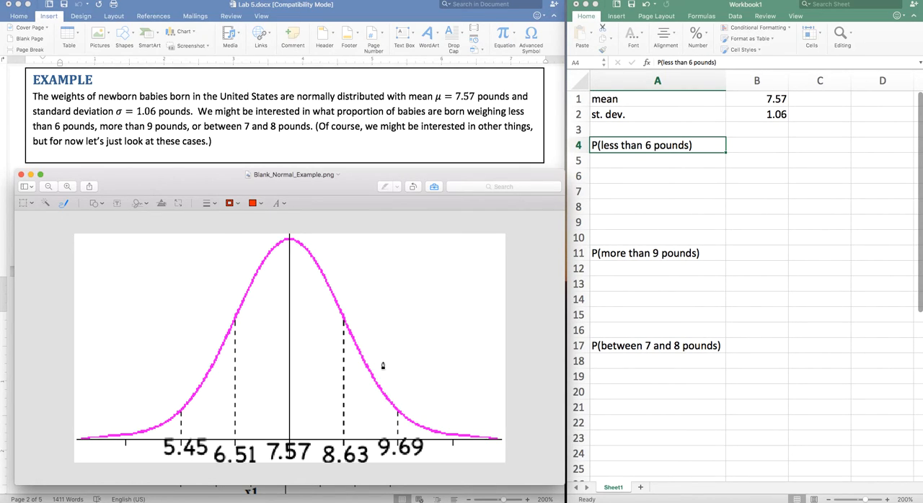
pyautogui.moveTo(404, 411)
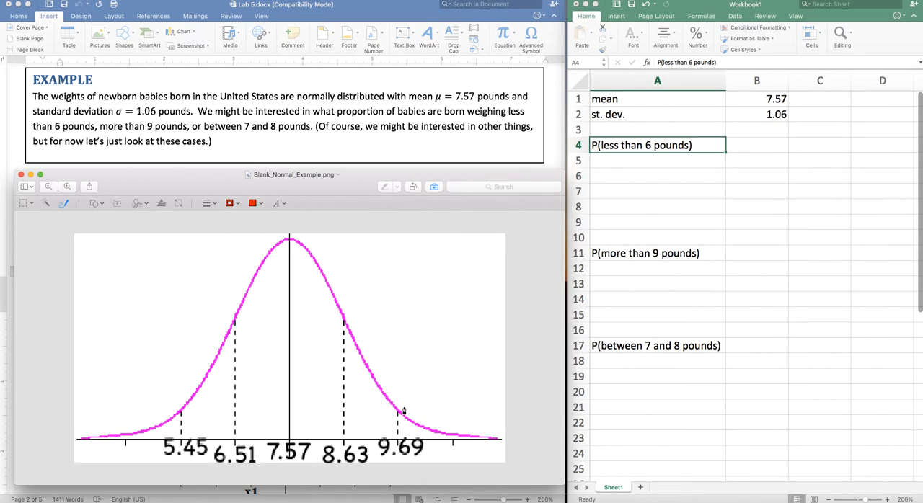
pyautogui.moveTo(295, 396)
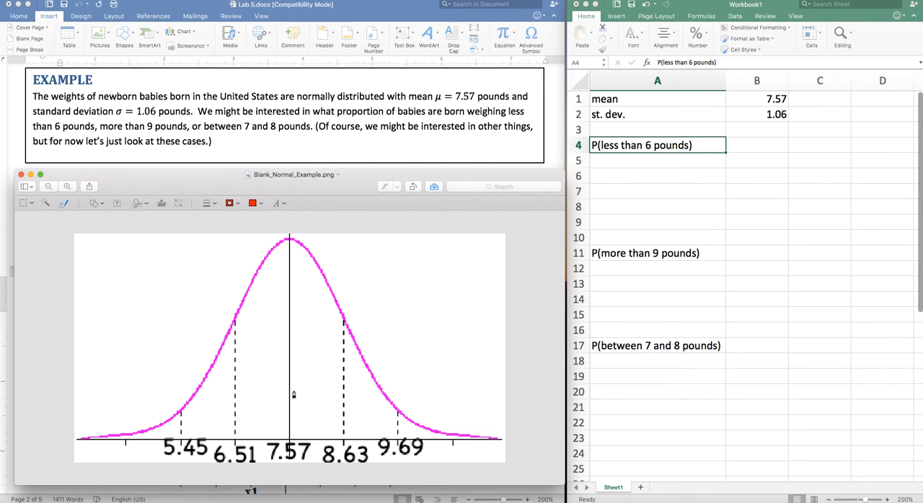
pyautogui.moveTo(296, 453)
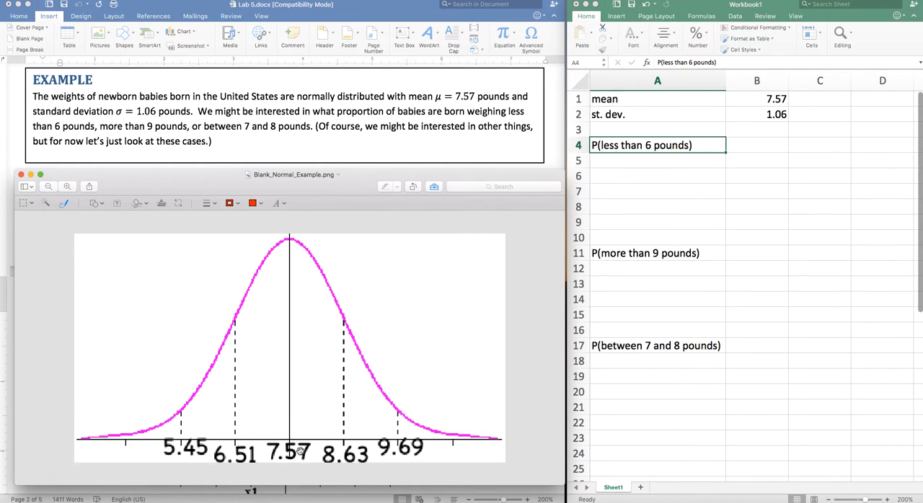
pyautogui.moveTo(388, 444)
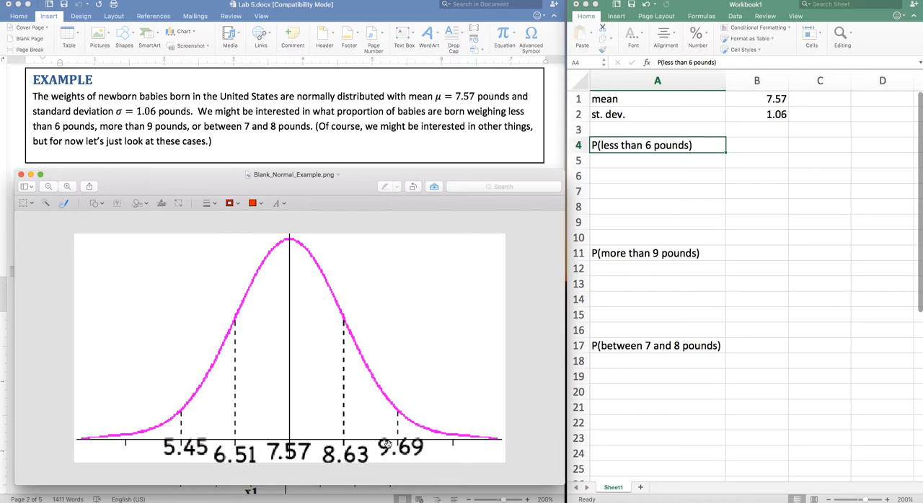
pyautogui.moveTo(179, 442)
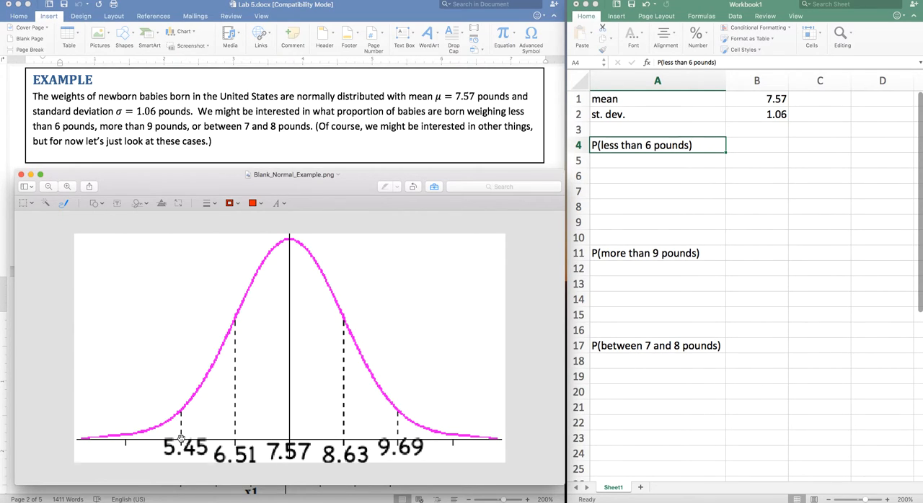
pyautogui.moveTo(60, 214)
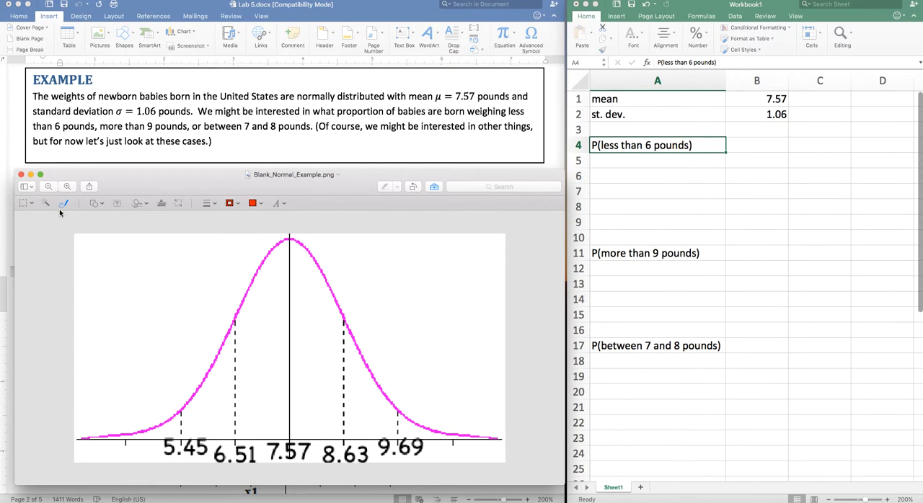
pyautogui.moveTo(195, 160)
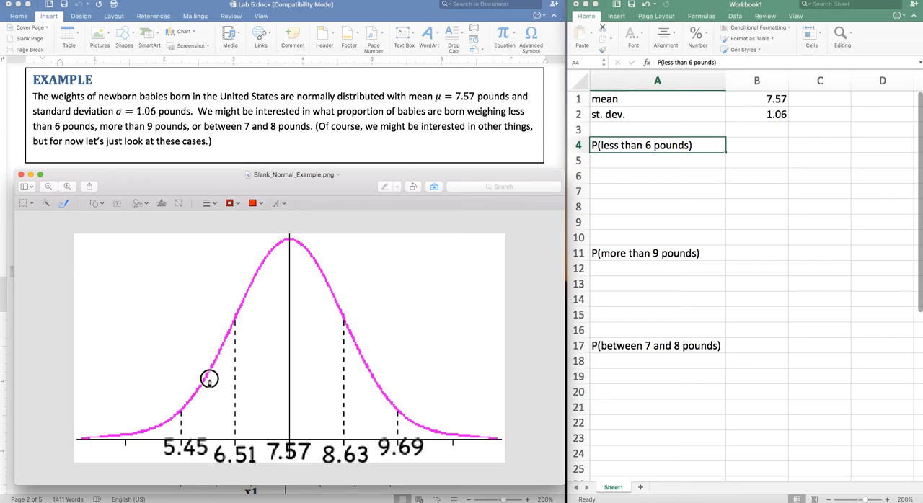
# Mark the 6-pound point on the curve and scribble the left tail below it in orange
pyautogui.moveTo(209, 378); pyautogui.dragTo(186, 411)
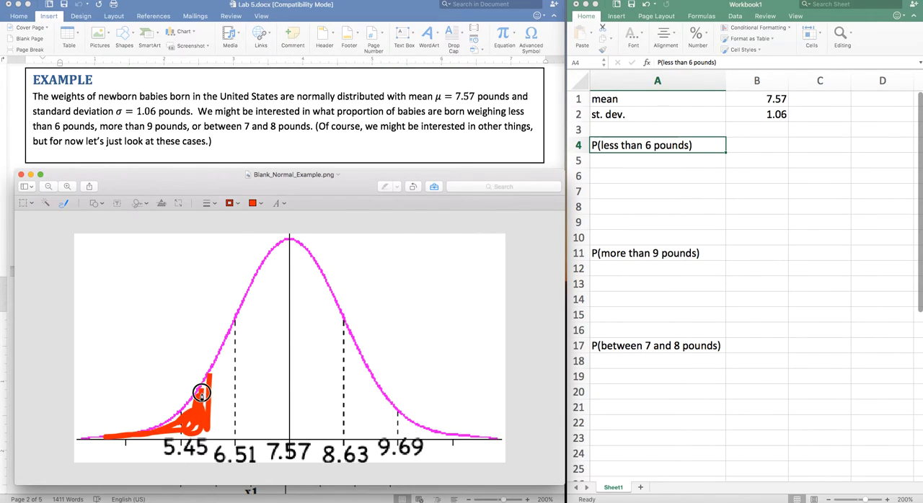
pyautogui.moveTo(201, 394); pyautogui.dragTo(153, 427)
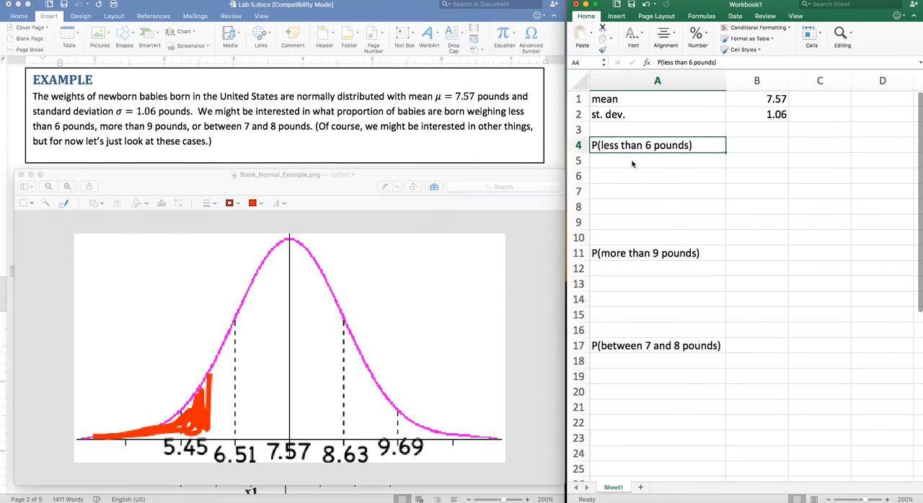
# Enter =NORM.DIST(6,B1,B2,1) in A5 using the mean in B1 and standard deviation in B2, giving 0.069285691
pyautogui.write('=')
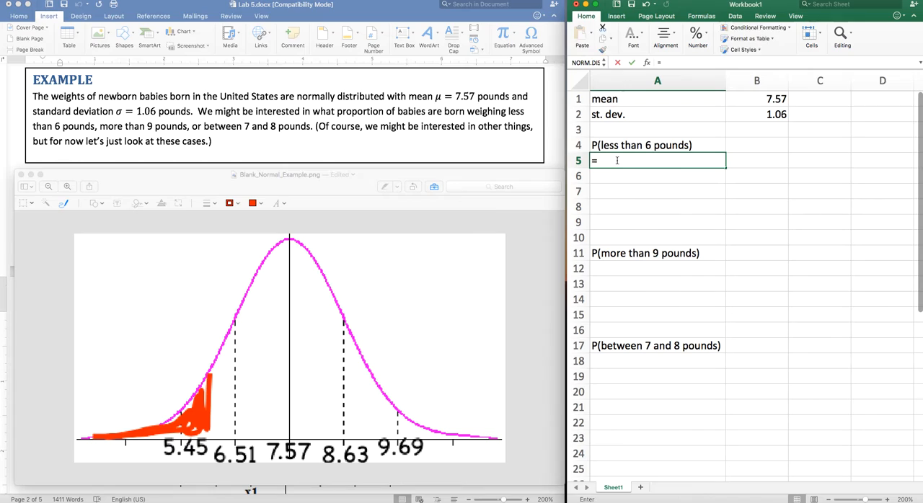
pyautogui.write('norm.')
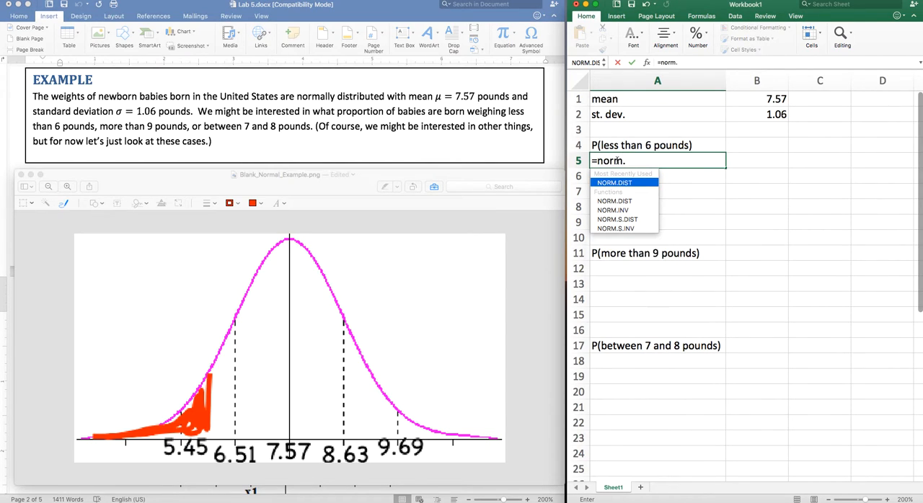
pyautogui.write('dist(')
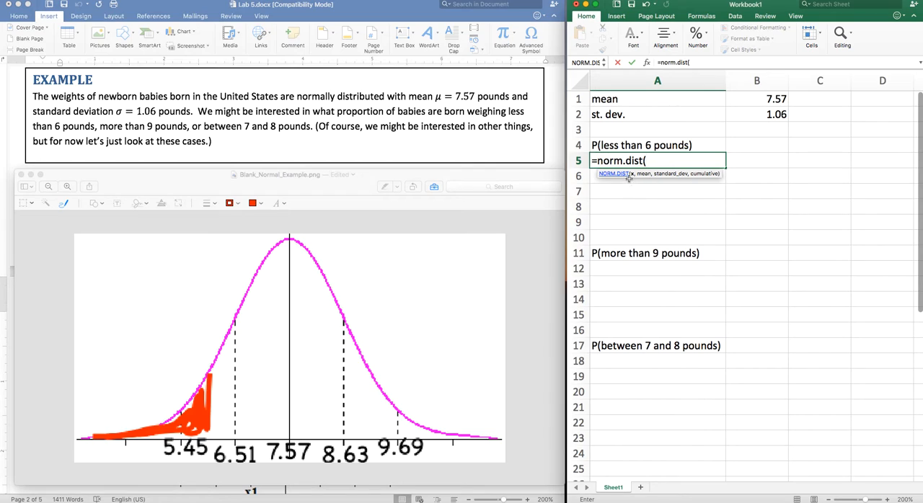
pyautogui.moveTo(637, 248)
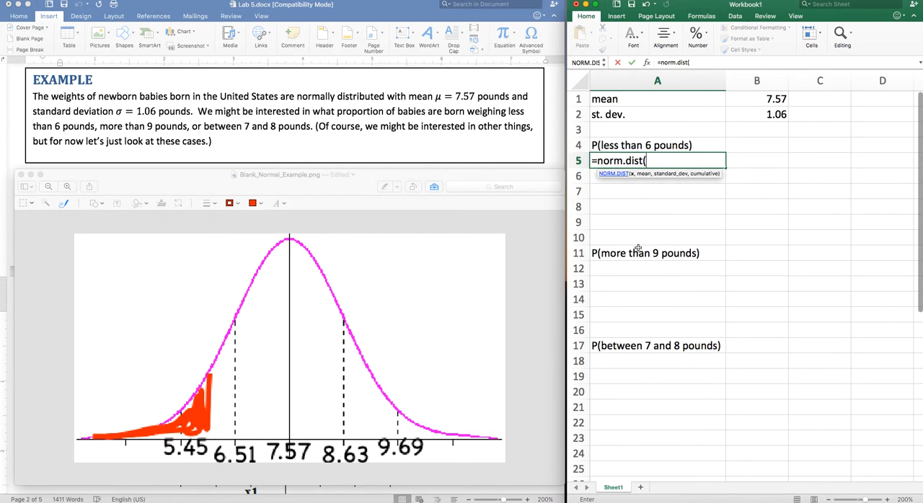
pyautogui.moveTo(208, 390)
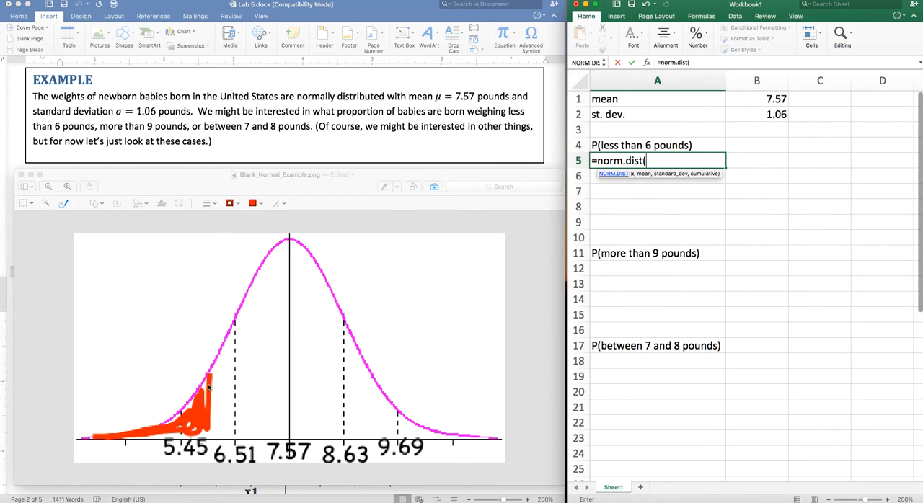
pyautogui.write('6')
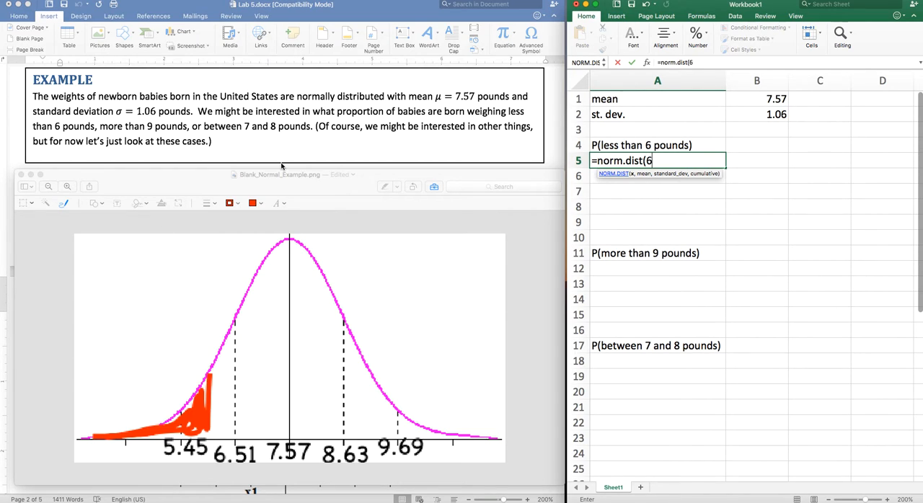
pyautogui.write(',')
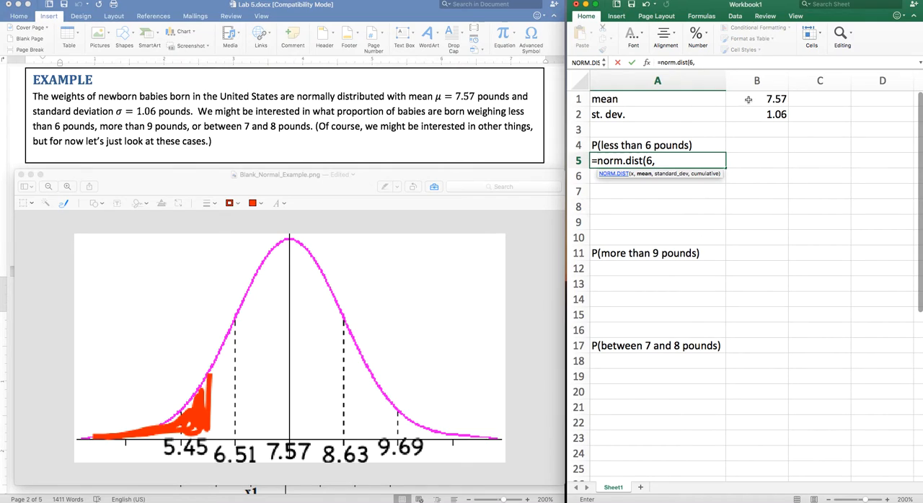
pyautogui.click(757, 98)
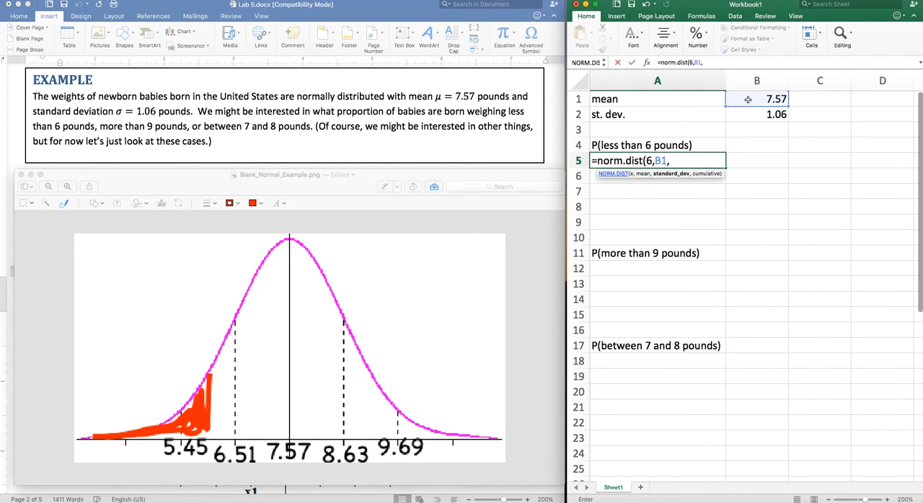
pyautogui.write('1.0')
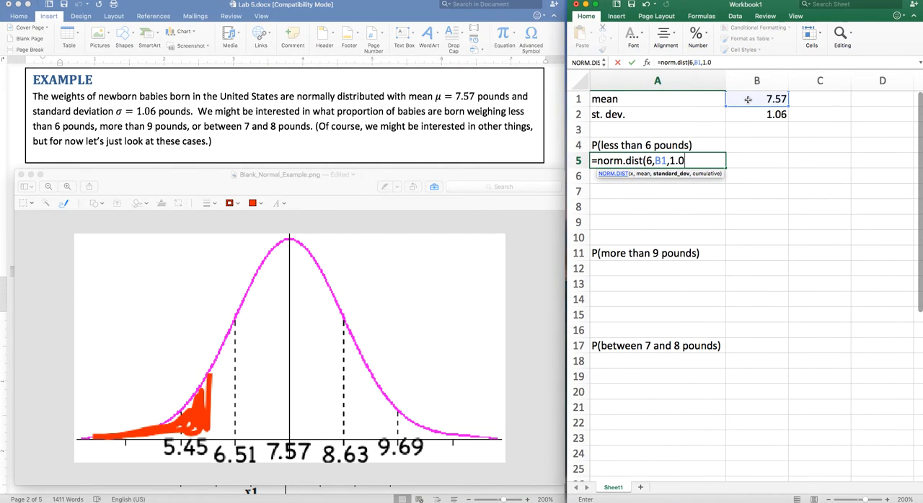
pyautogui.press('Backspace')
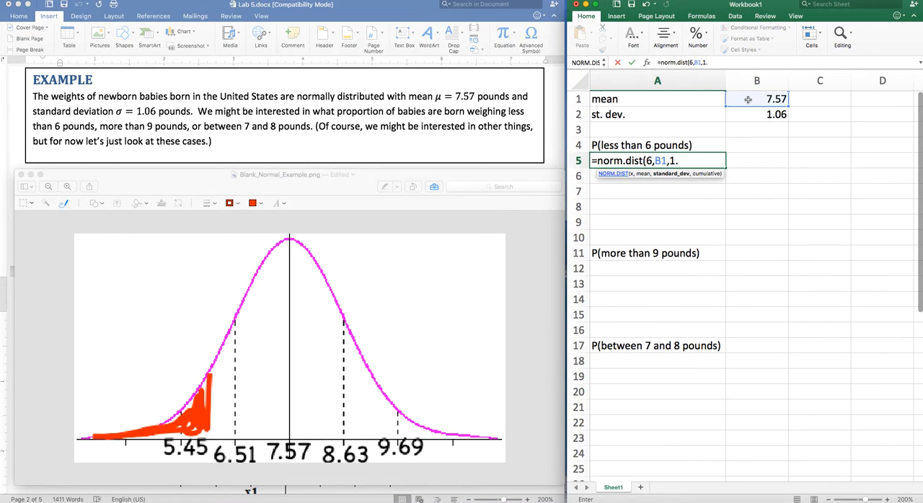
pyautogui.click(756, 114)
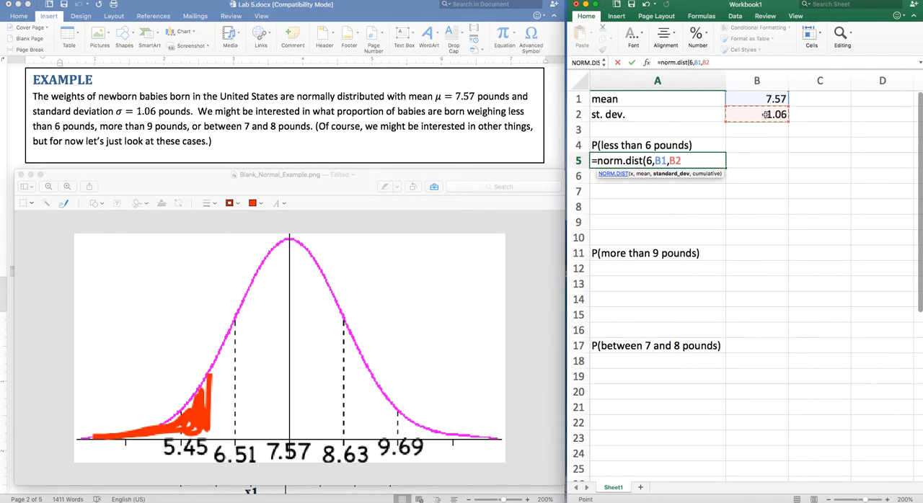
pyautogui.write(',')
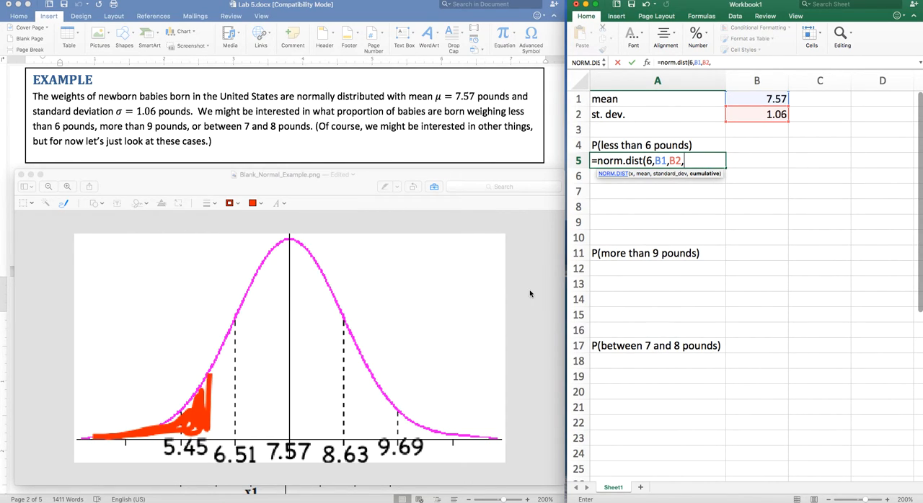
pyautogui.moveTo(251, 372)
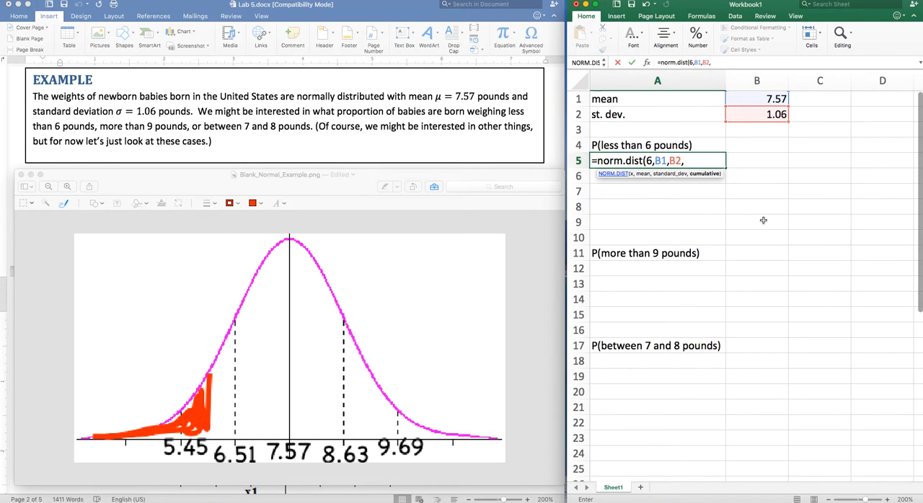
pyautogui.write('1')
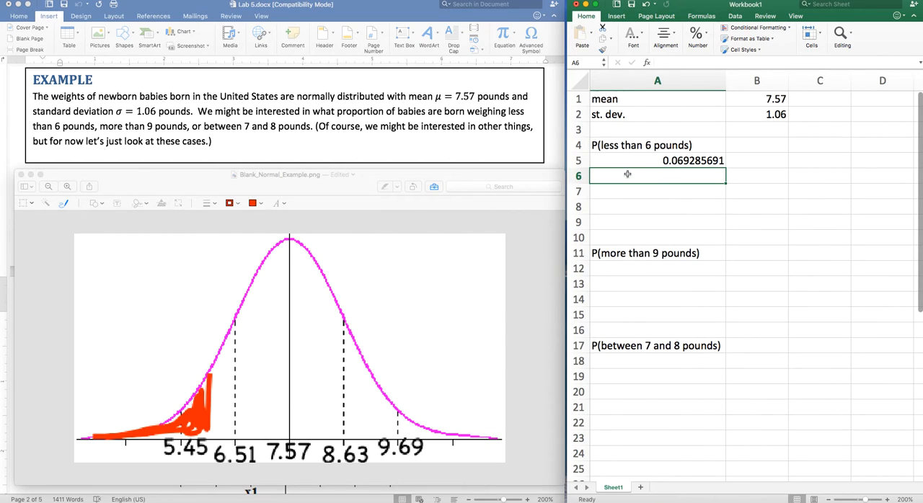
# Enter =(6-B1)/B2 in B6 to get the z-score -1.4811321 for 6 pounds and check the result
pyautogui.write('a')
pyautogui.write('z - score')
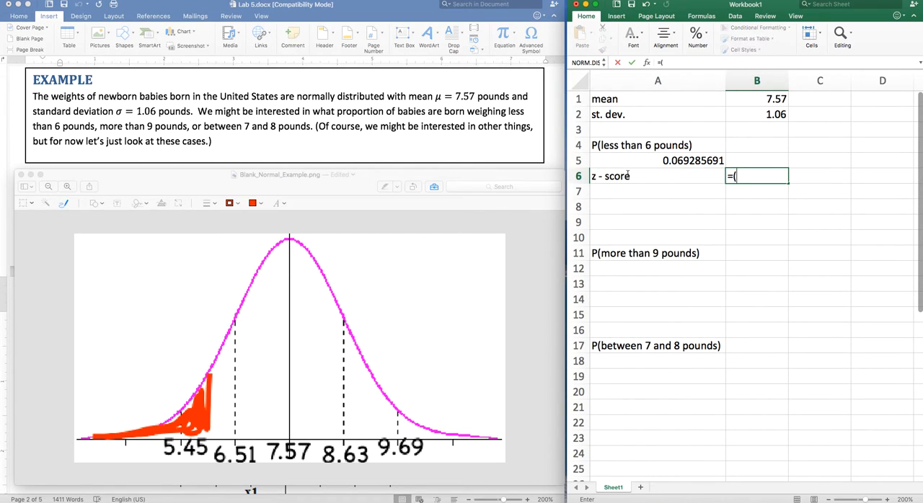
pyautogui.write('6')
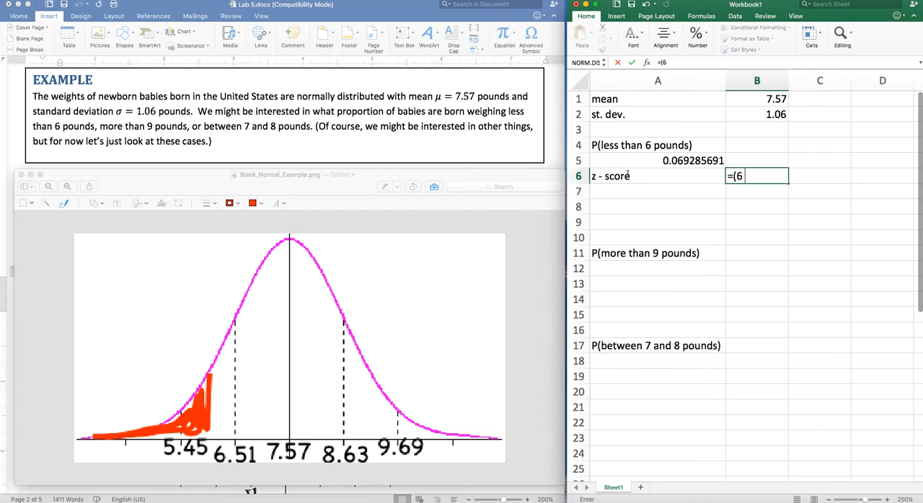
pyautogui.write('-')
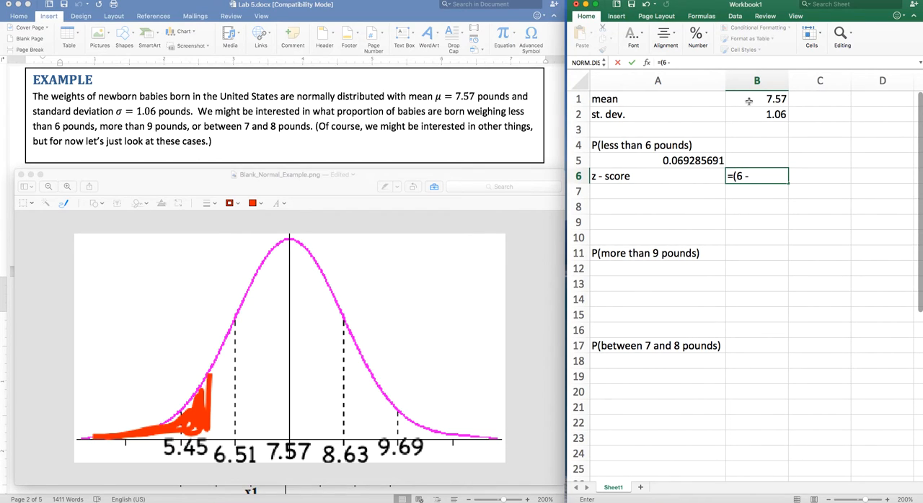
pyautogui.click(756, 98)
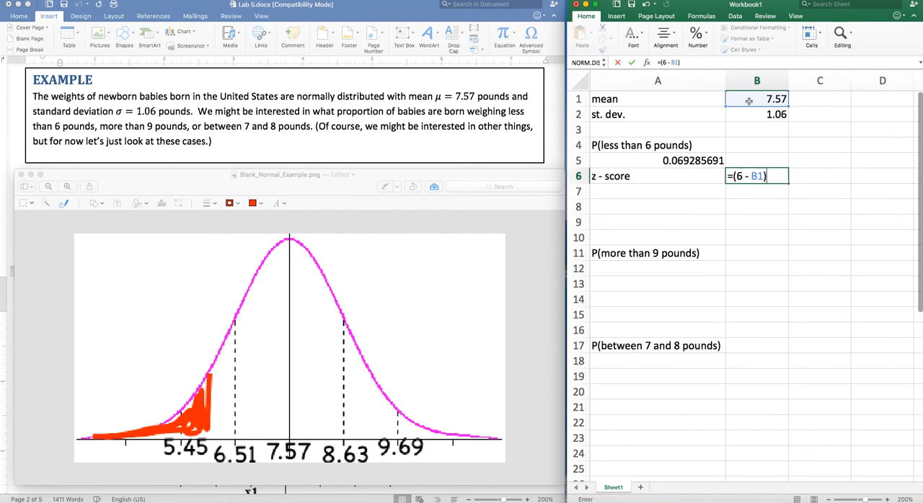
pyautogui.click(756, 114)
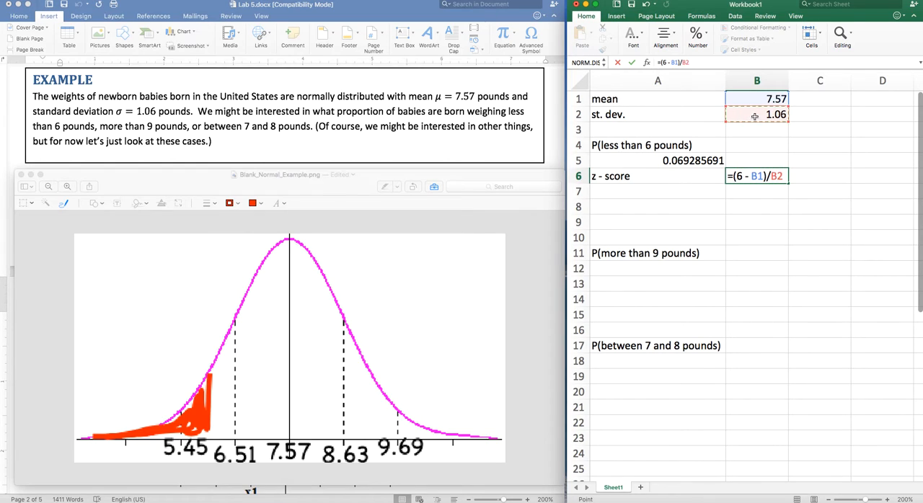
pyautogui.press('Return')
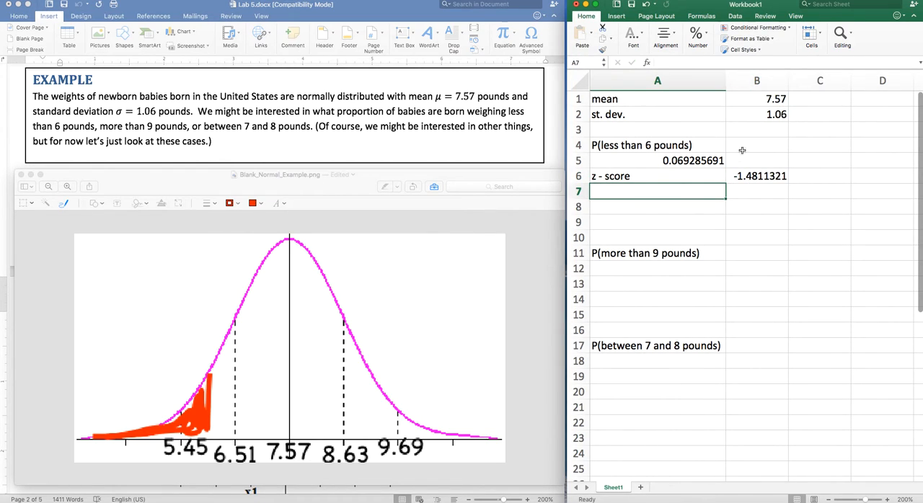
pyautogui.click(757, 176)
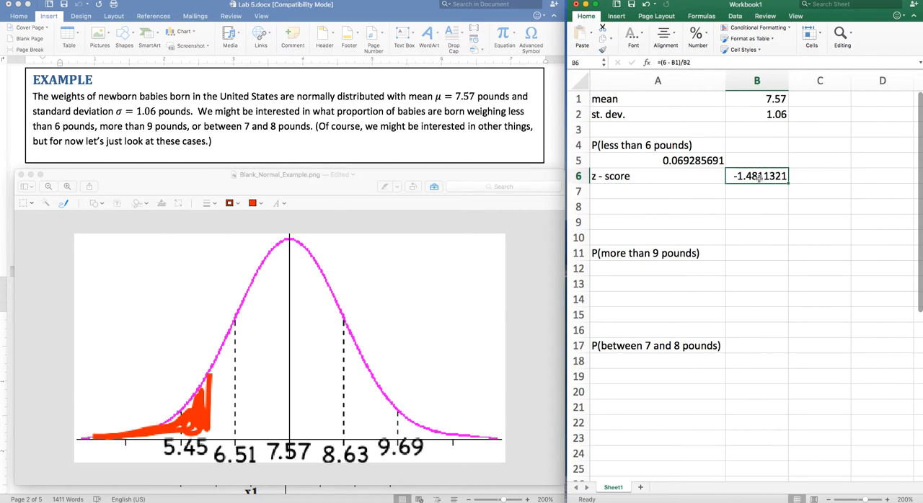
pyautogui.moveTo(796, 182)
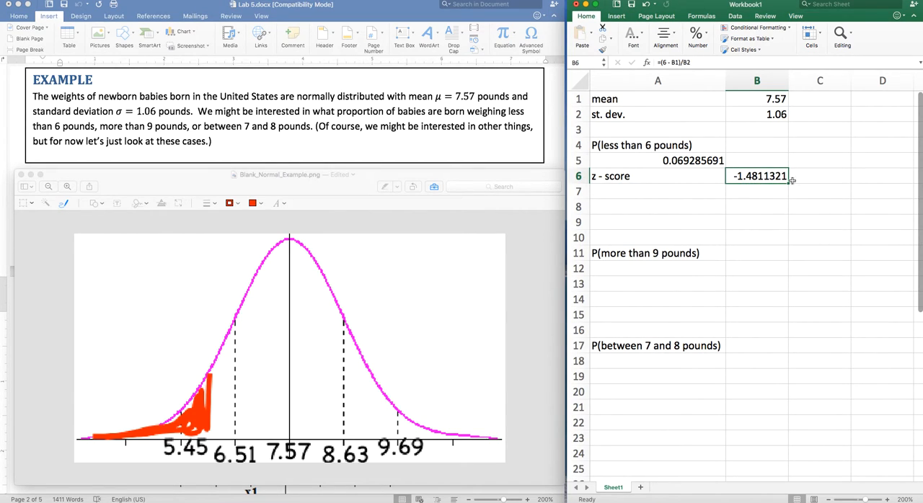
pyautogui.click(658, 190)
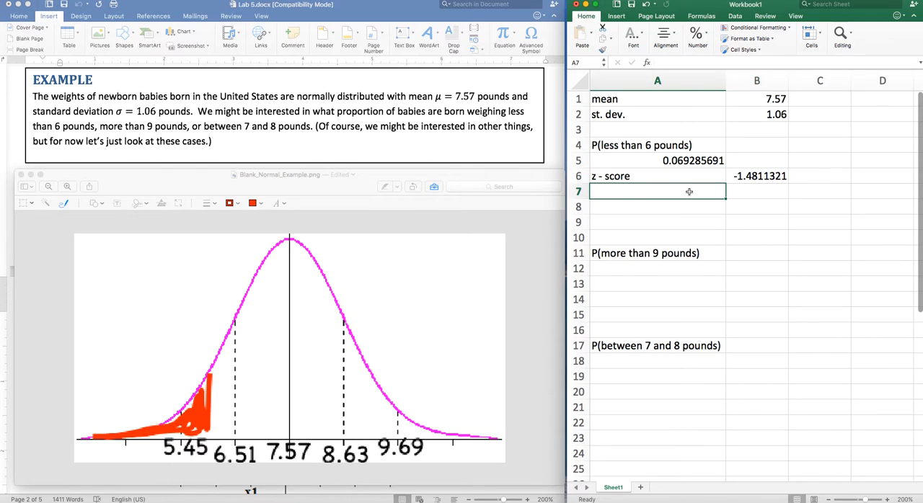
# Label A7 'P(less than 6 (on standard normal curve))'
pyautogui.write('P')
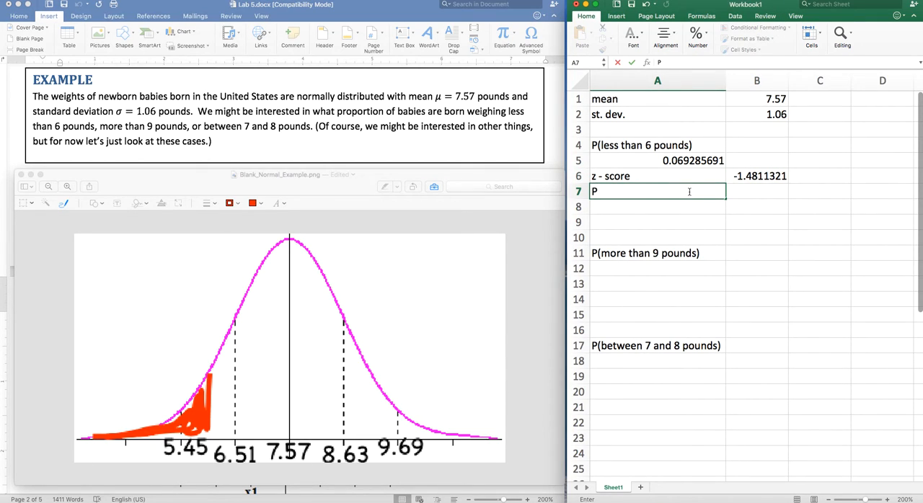
pyautogui.write('(less than')
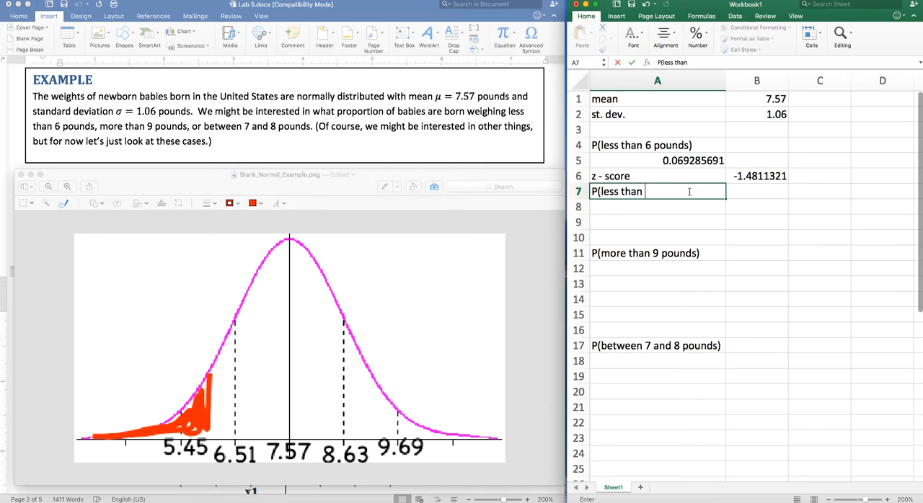
pyautogui.write('6 (on standard normal curve')
pyautogui.click(658, 206)
pyautogui.write('=')
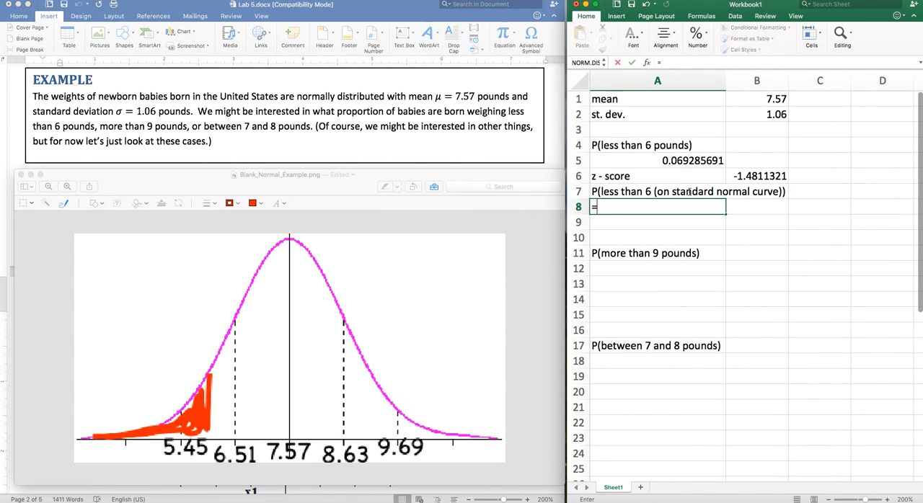
pyautogui.write('norm.s.dist')
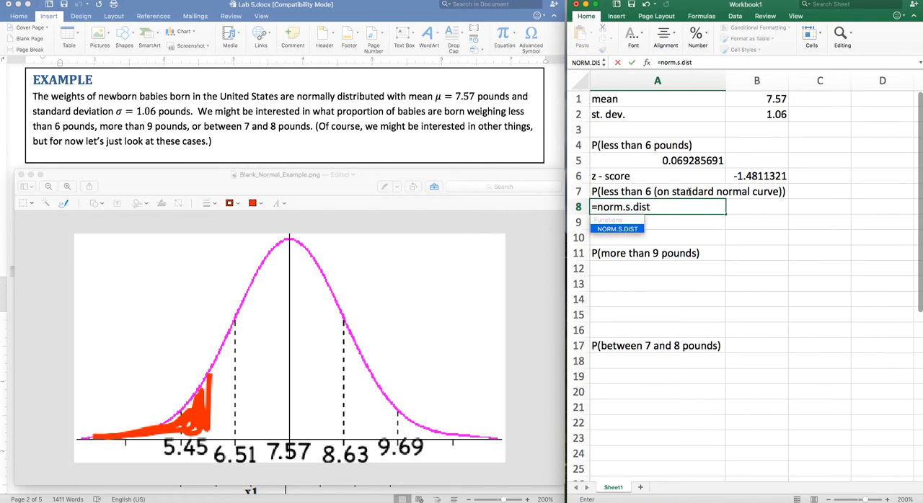
# Enter =NORM.S.DIST(B6,1) in A8 to get 0.069285691 from the z-score
pyautogui.write('(')
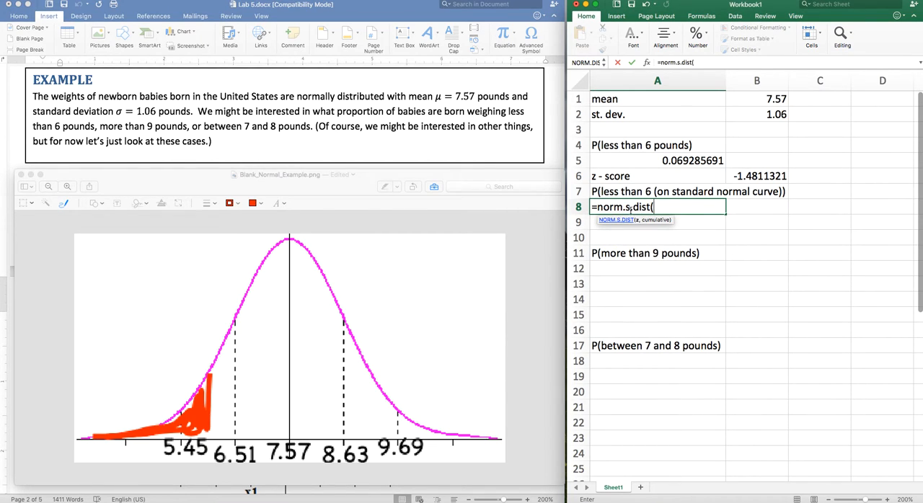
pyautogui.moveTo(643, 226)
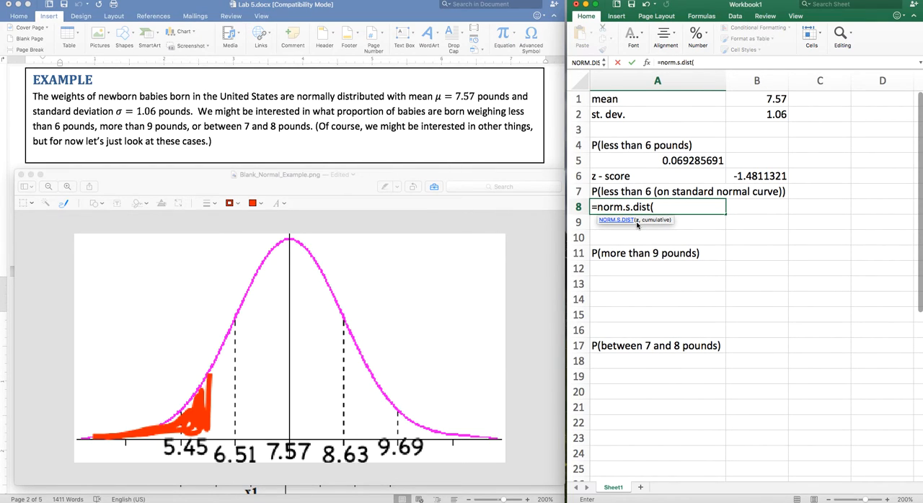
pyautogui.click(756, 176)
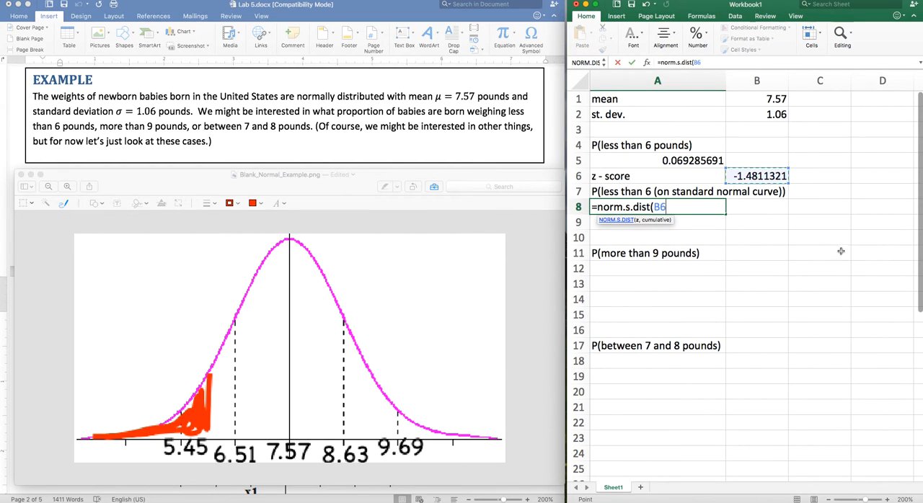
pyautogui.write(',1')
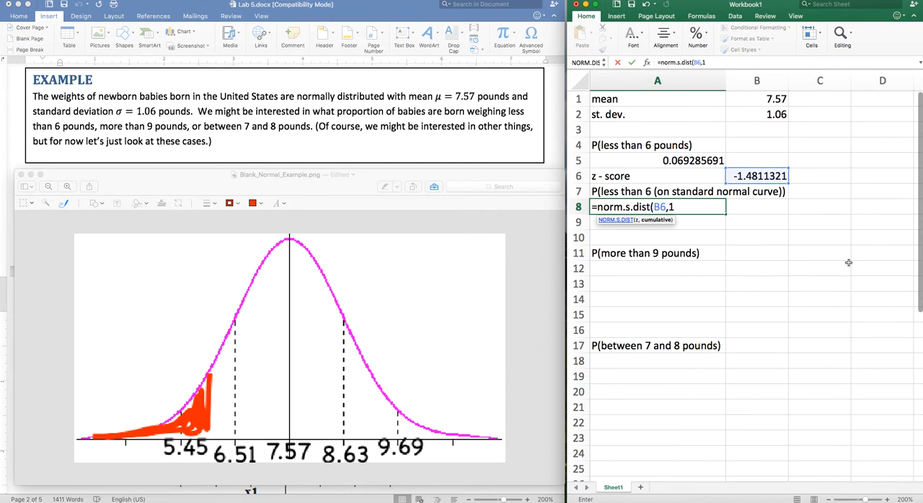
pyautogui.write(')')
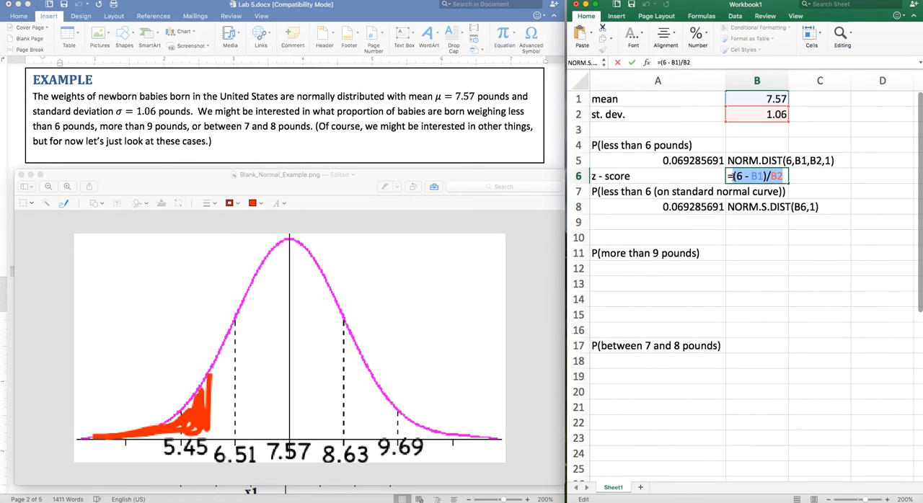
# Copy the z-score formula text from B6 for annotating the results
pyautogui.press('Enter')
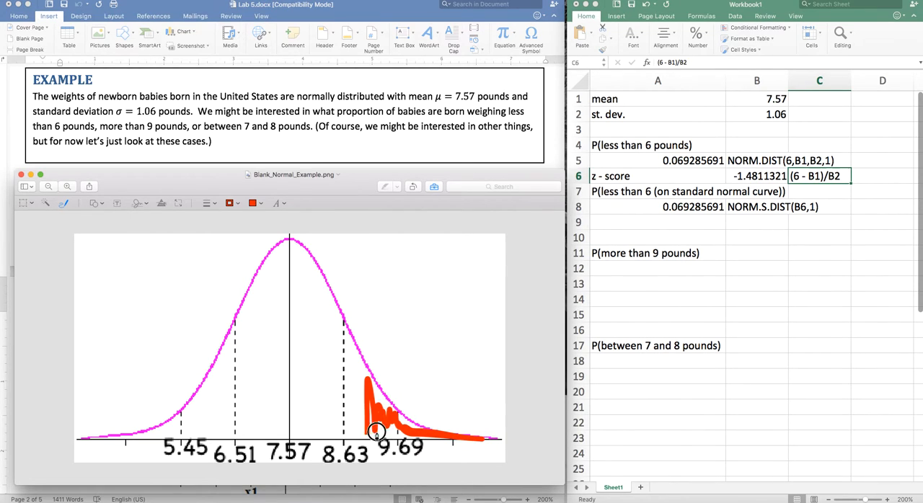
# Finish marking near the 9-pound point and select cell A12 for the more-than-9 probability
pyautogui.click(376, 430)
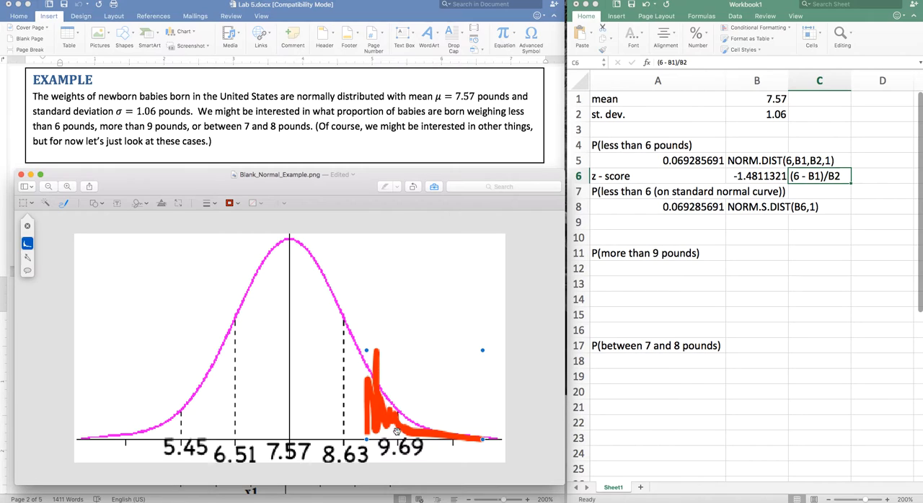
pyautogui.moveTo(629, 271)
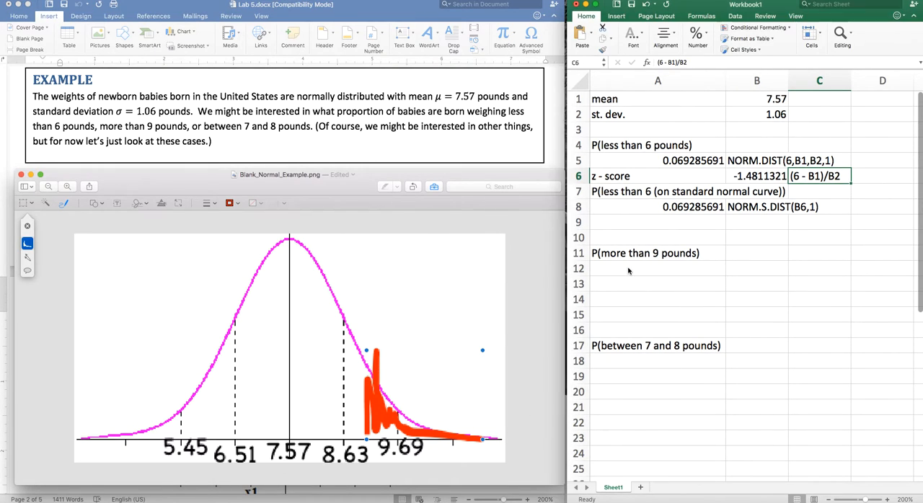
pyautogui.click(658, 268)
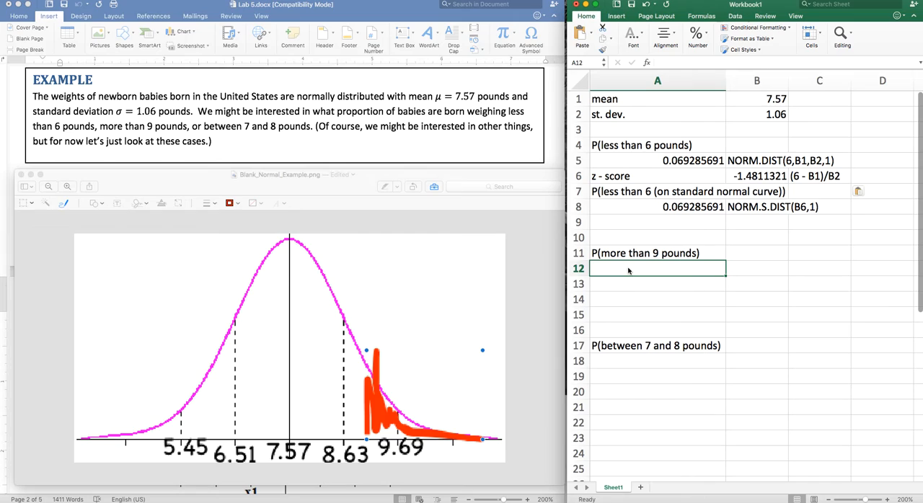
pyautogui.moveTo(99, 202)
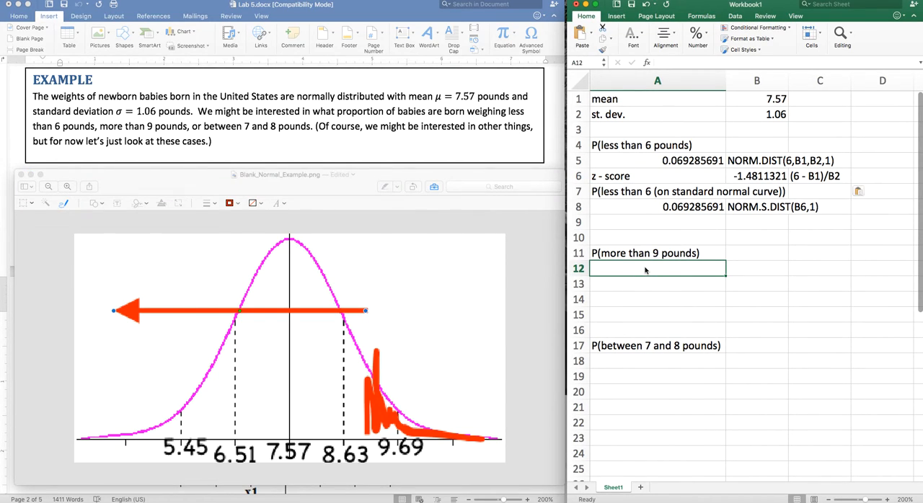
# Enter =1-NORM.DIST(9,B1,B2,1) in A12, fixing the #NAME? error in the function name, giving 0.088659393
pyautogui.write('=1-')
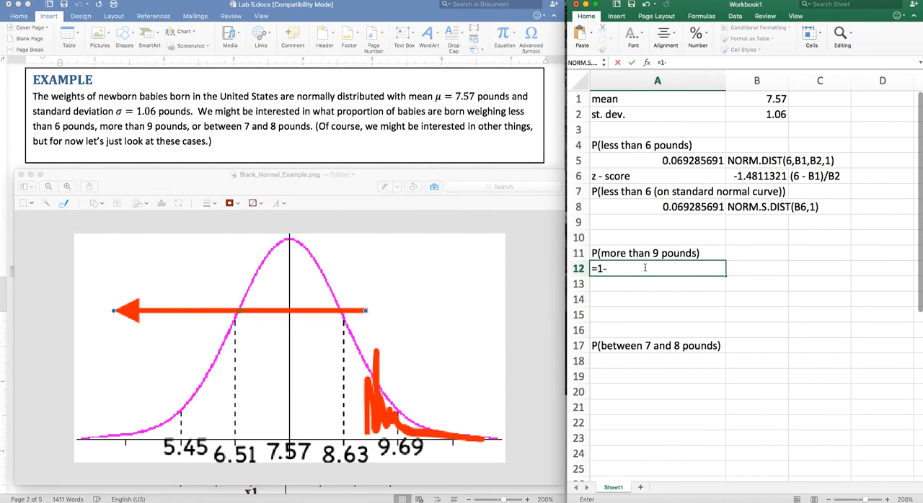
pyautogui.write('no')
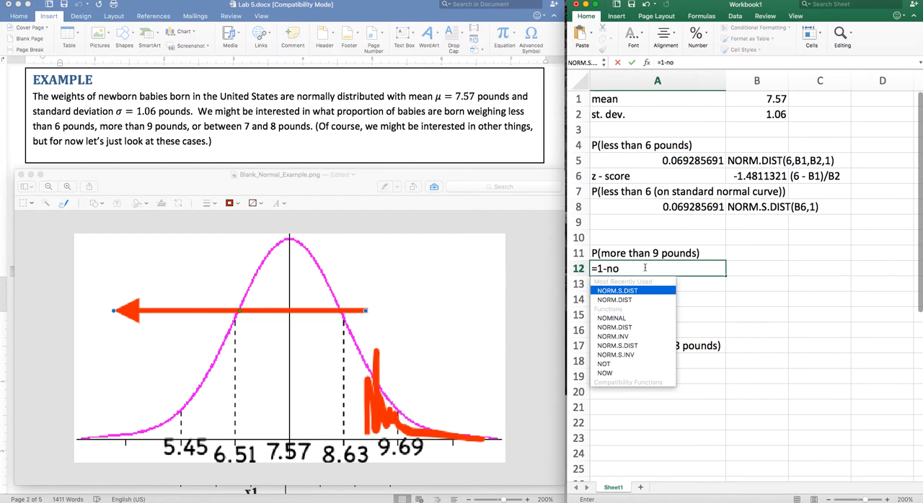
pyautogui.write('rm(')
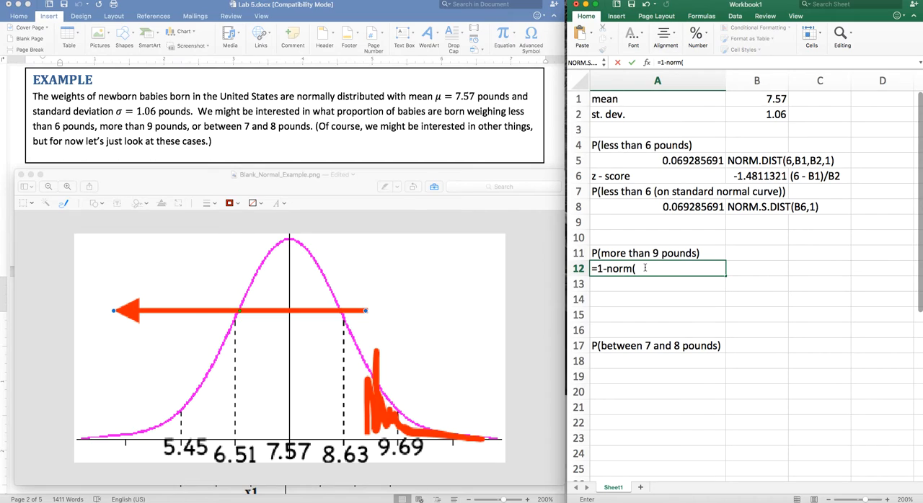
pyautogui.write('9,')
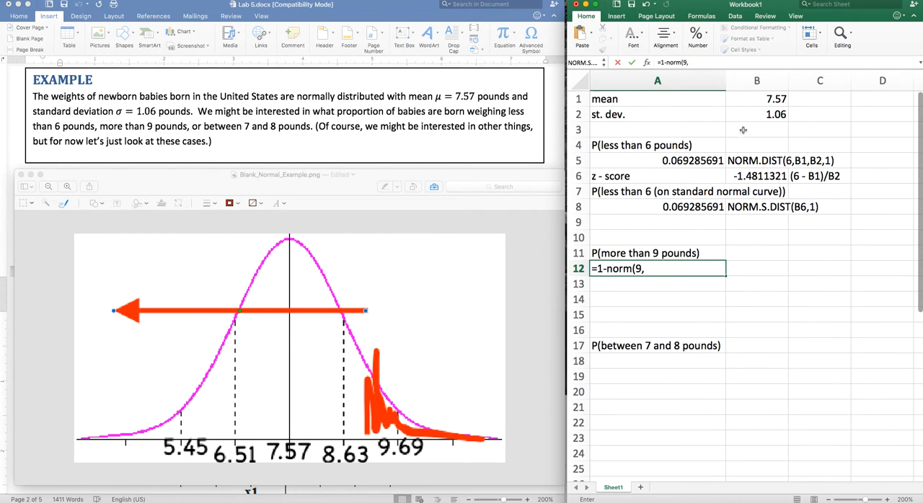
pyautogui.click(756, 98)
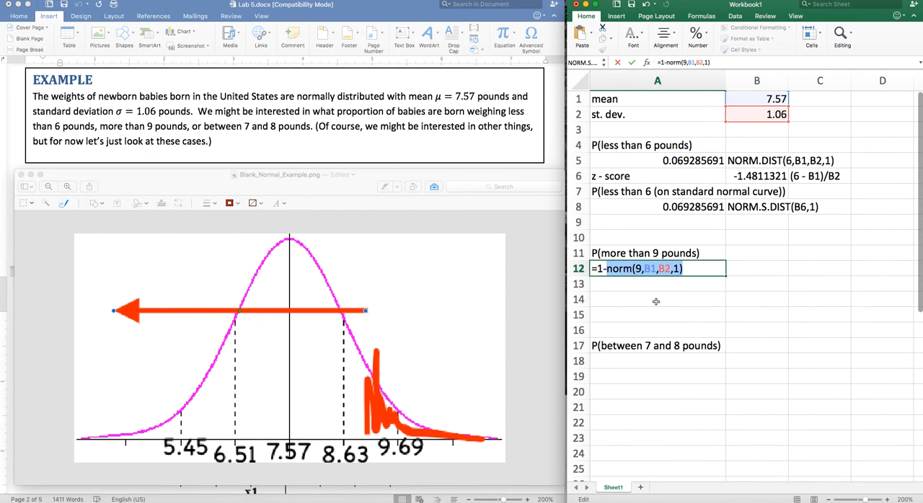
pyautogui.moveTo(345, 329)
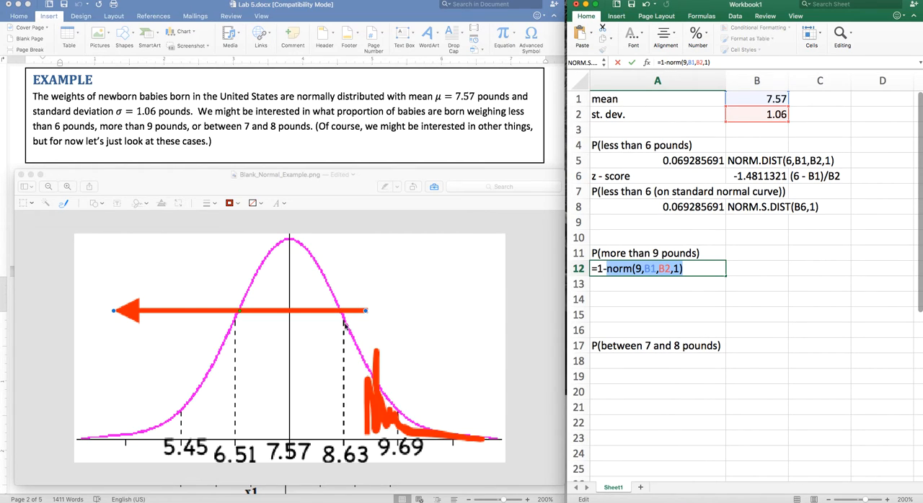
pyautogui.moveTo(471, 325)
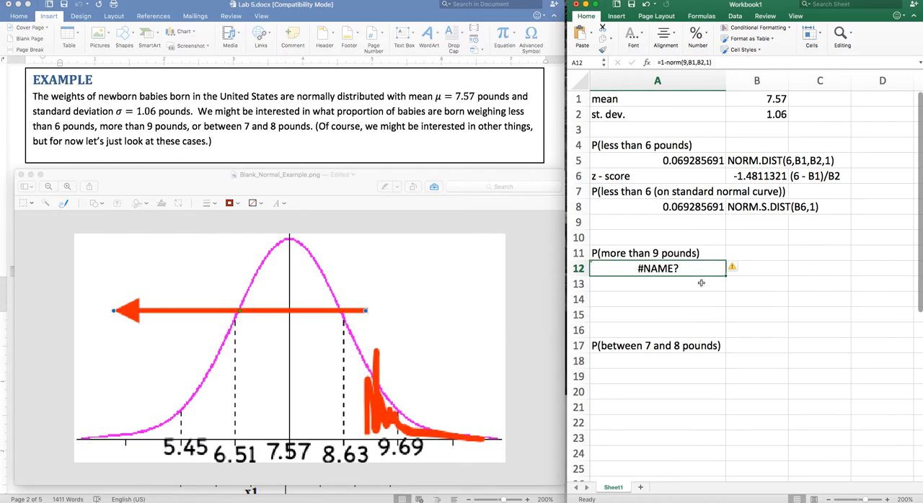
pyautogui.doubleClick(658, 268)
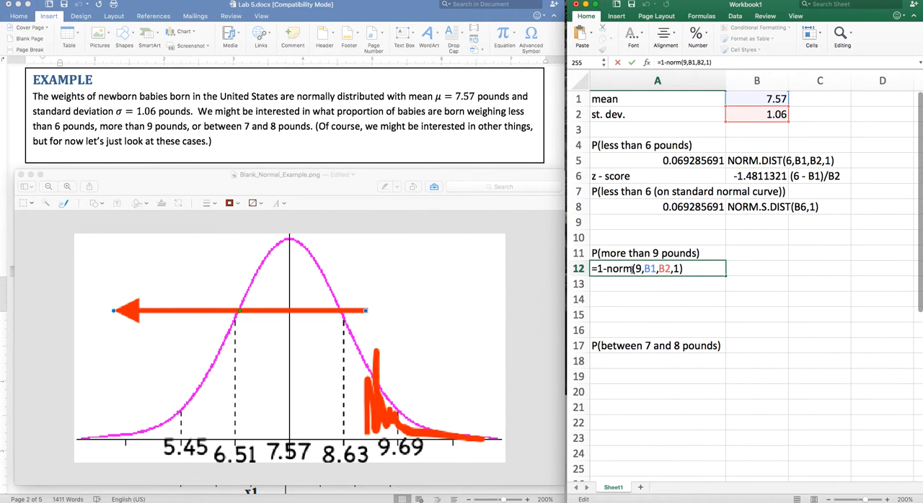
pyautogui.write('.dist')
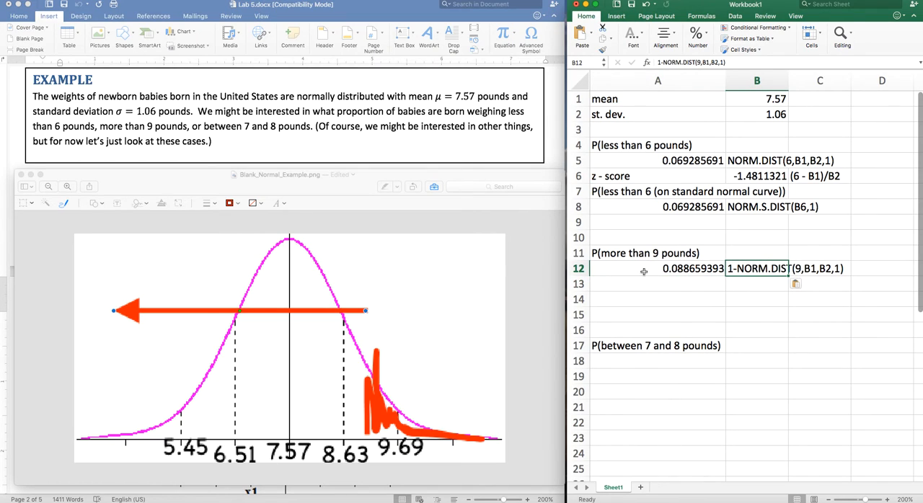
# Add a 'z-score' row with =(9-B1)/B2 in B13 giving 1.3490566 and reuse its formula text
pyautogui.write('z')
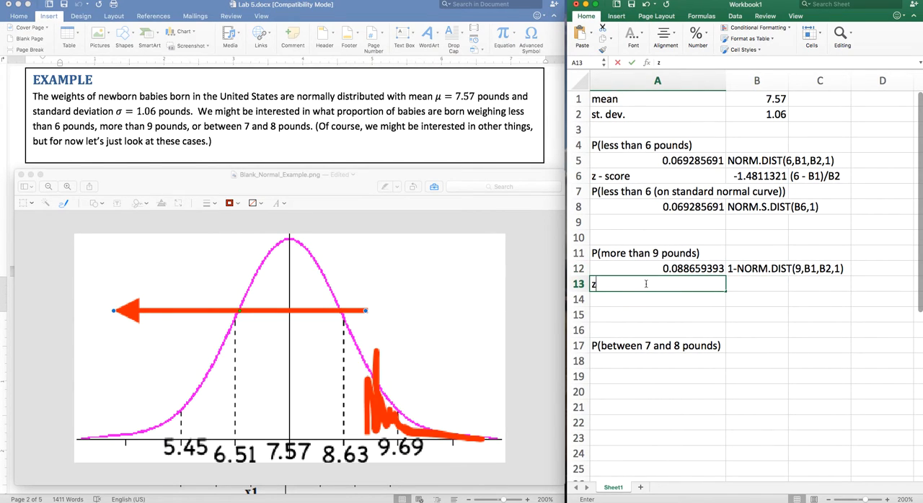
pyautogui.write('-score')
pyautogui.click(757, 284)
pyautogui.write('=')
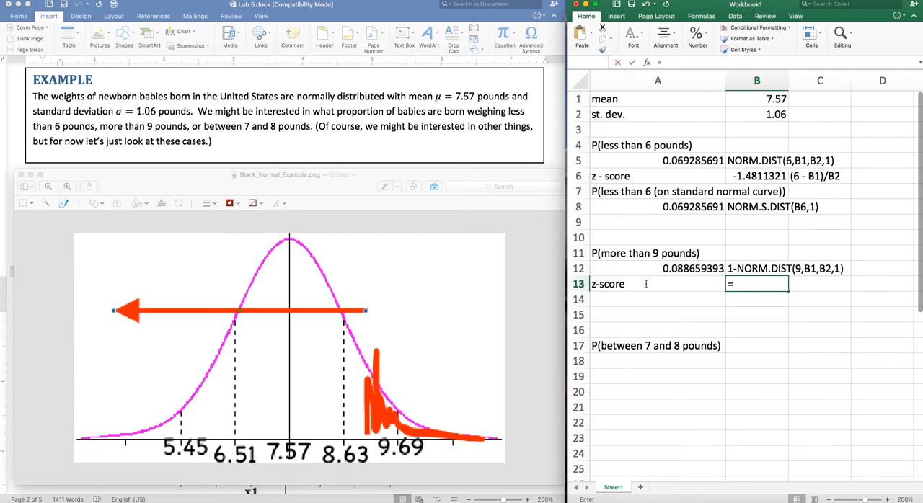
pyautogui.write('(9')
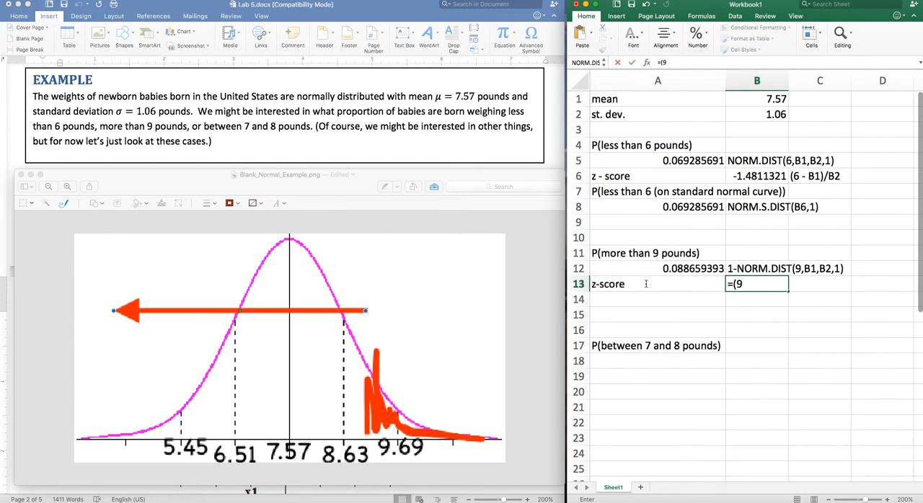
pyautogui.write('-')
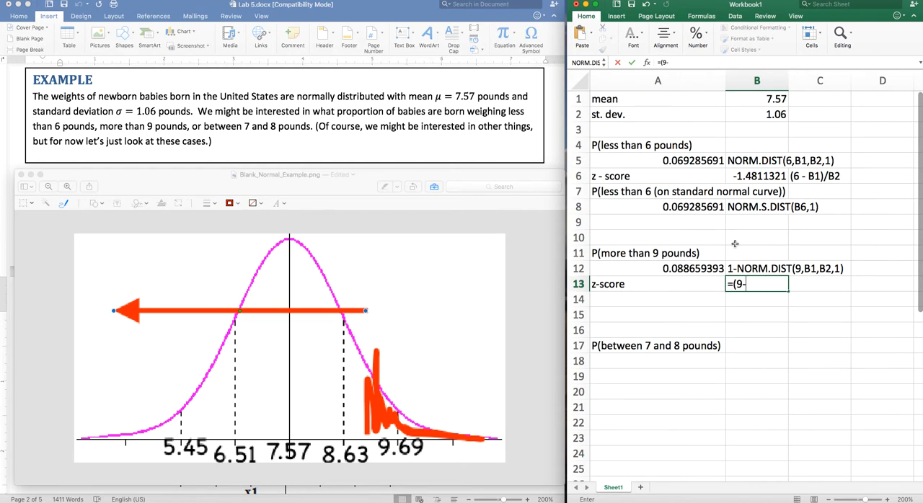
pyautogui.click(758, 98)
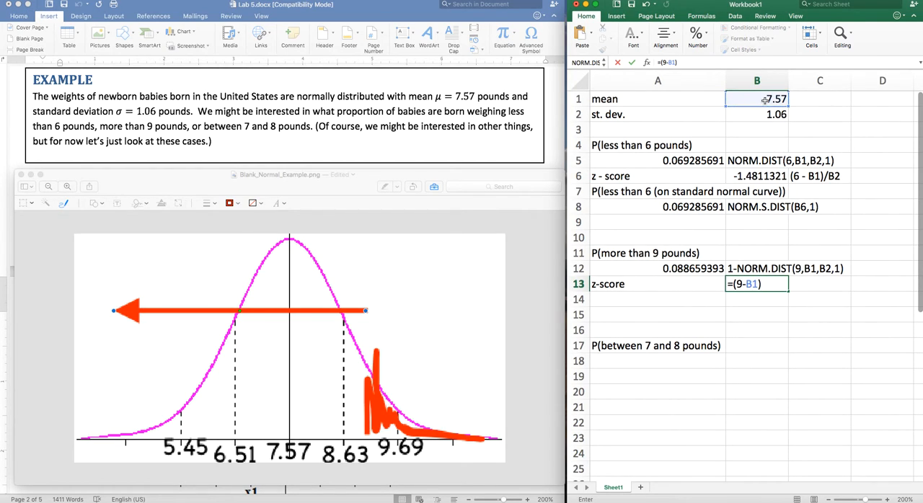
pyautogui.click(755, 114)
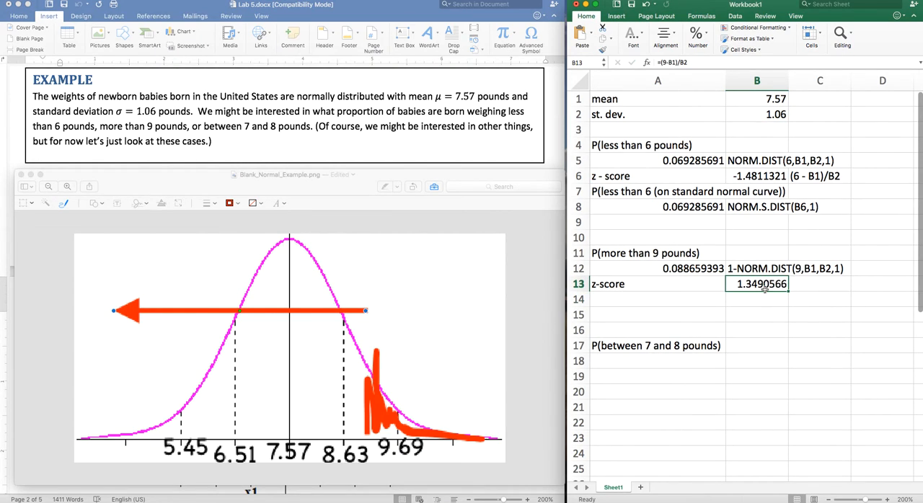
pyautogui.doubleClick(758, 284)
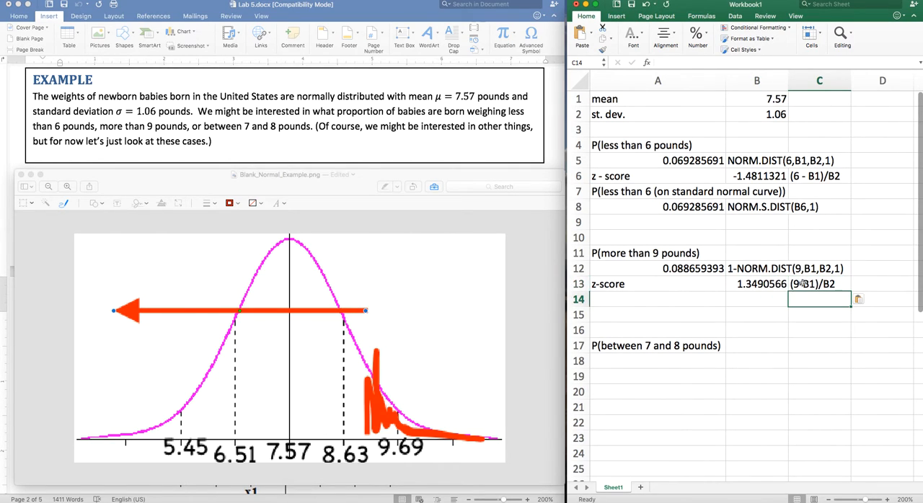
pyautogui.moveTo(287, 444)
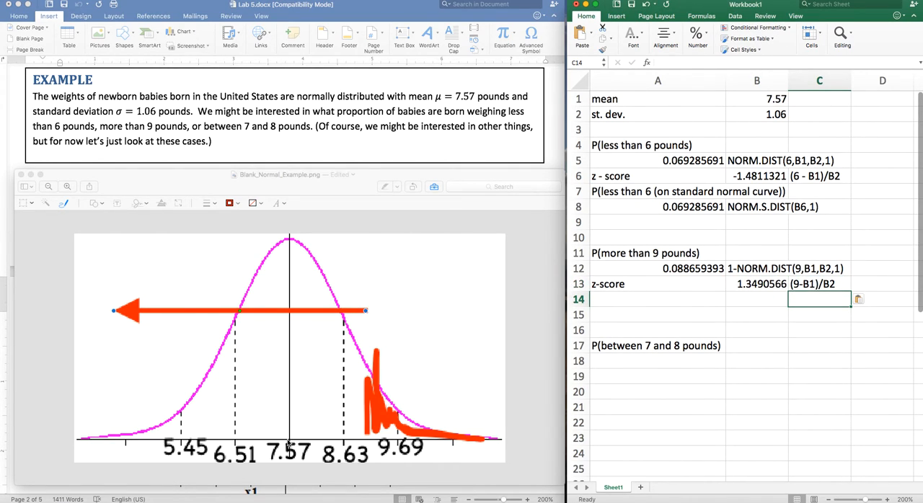
pyautogui.moveTo(367, 398)
pyautogui.write('P(more than')
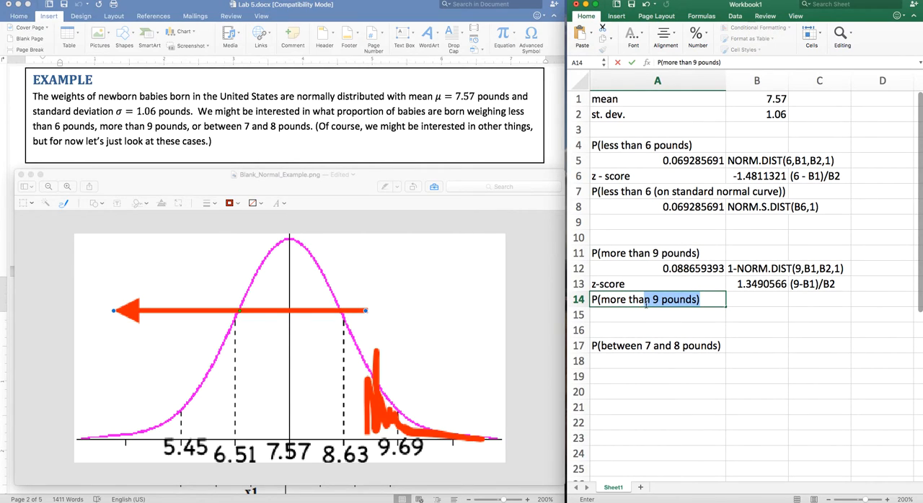
# Finish the label 'P(more than 9 pounds (on st. normal curve))' in A14
pyautogui.write('(')
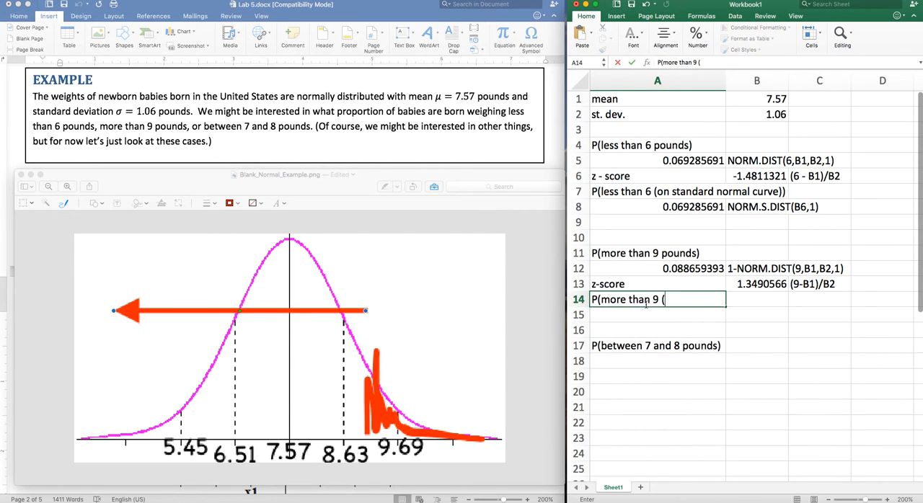
pyautogui.write('on st.')
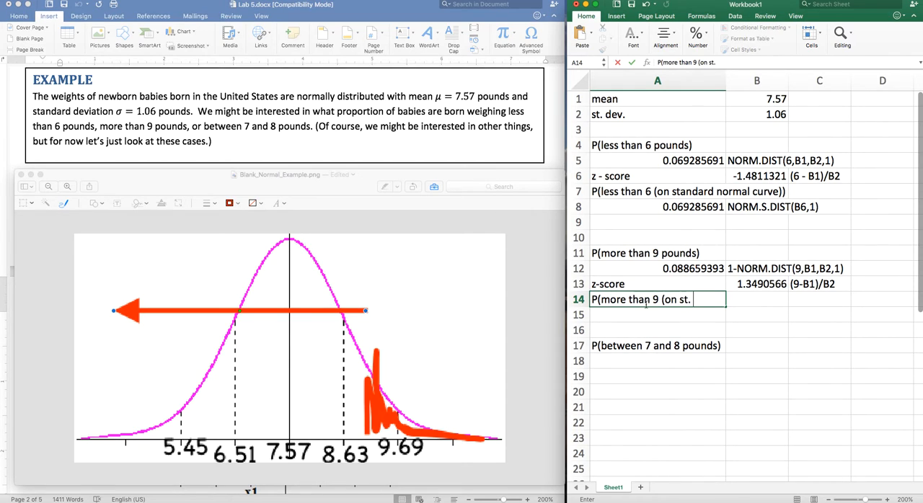
pyautogui.write('normal curve))')
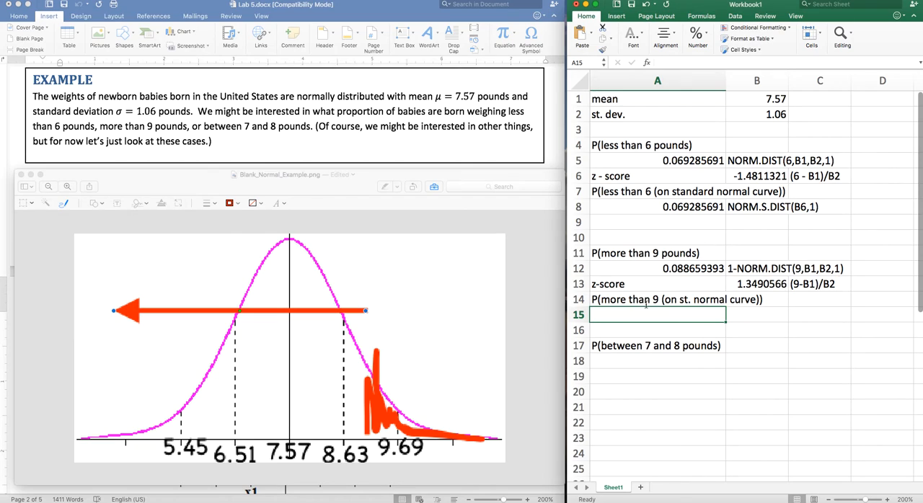
# Enter =1-NORM.S.DIST(B13,1) in A15 giving 0.088659393 and note the formula text beside it
pyautogui.write('=1-')
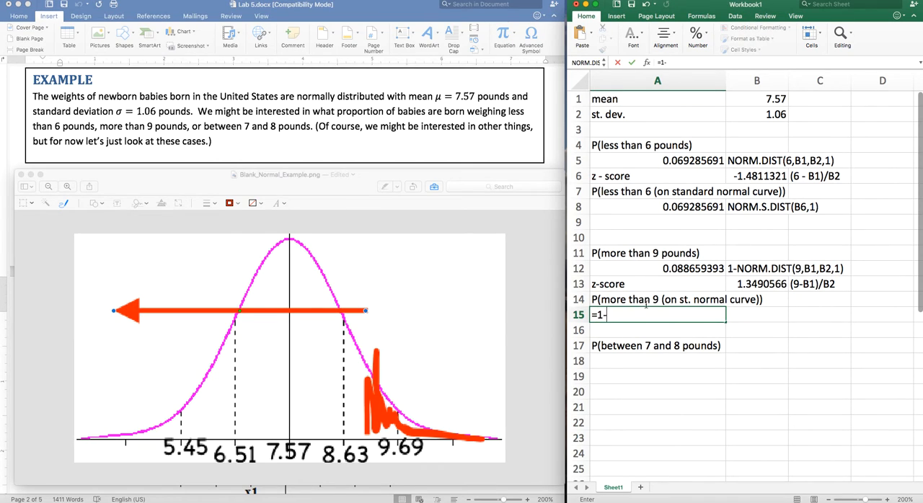
pyautogui.write('norm.s.dist(')
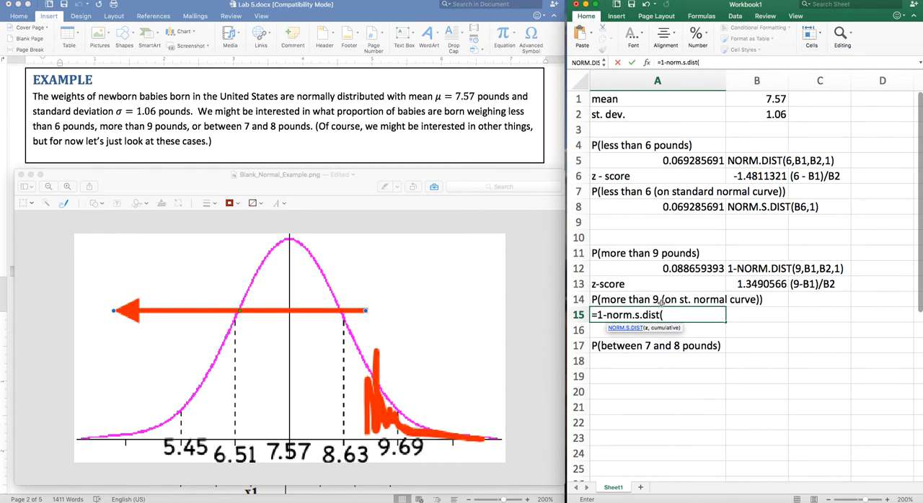
pyautogui.click(756, 285)
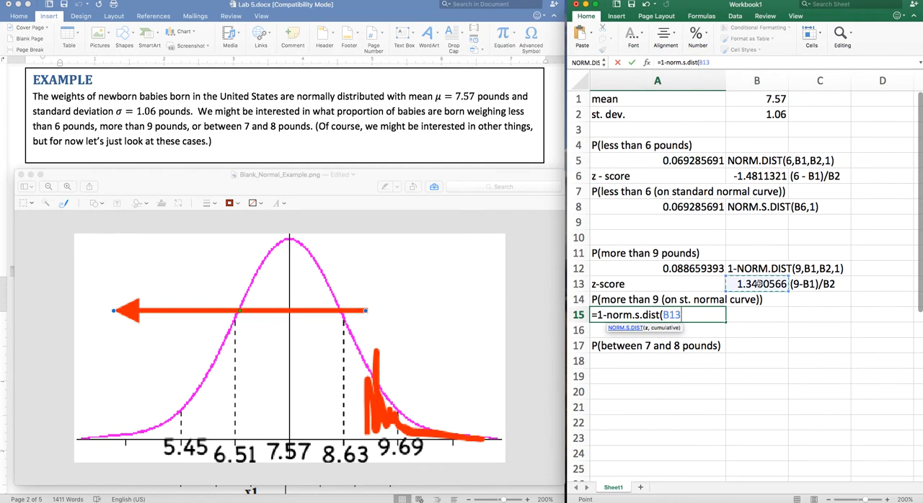
pyautogui.write(',')
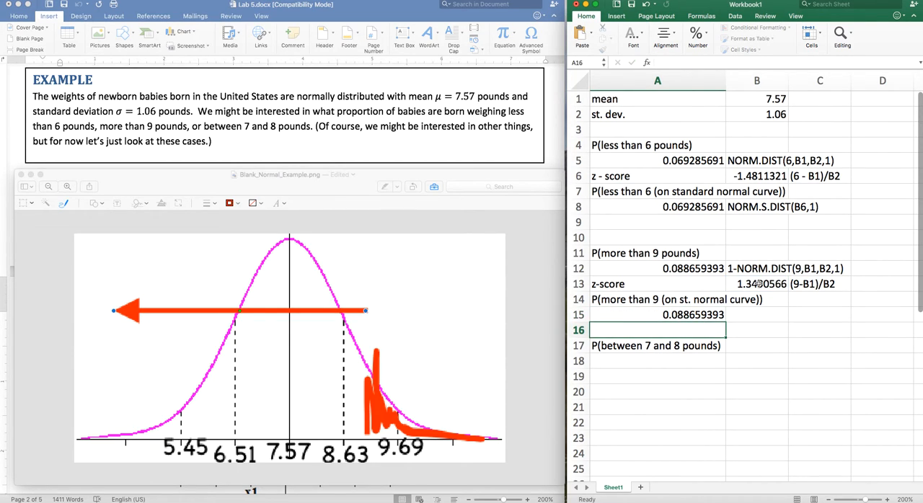
pyautogui.click(657, 314)
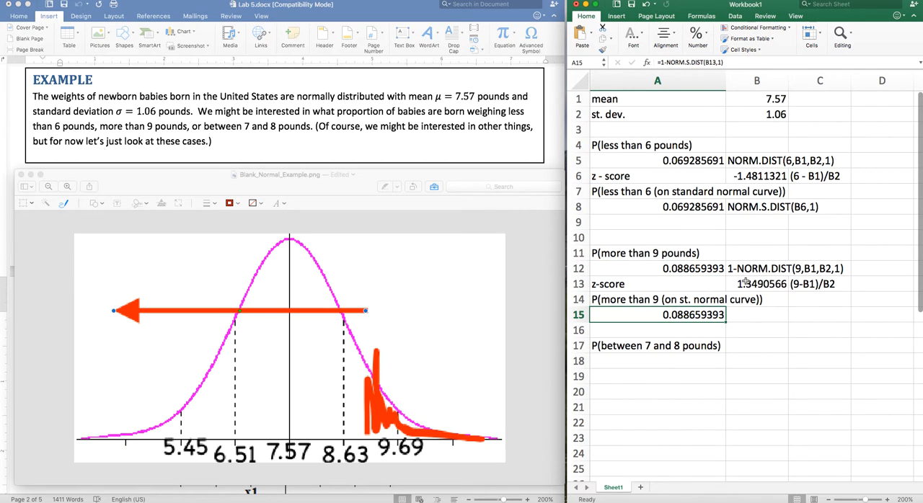
pyautogui.click(756, 284)
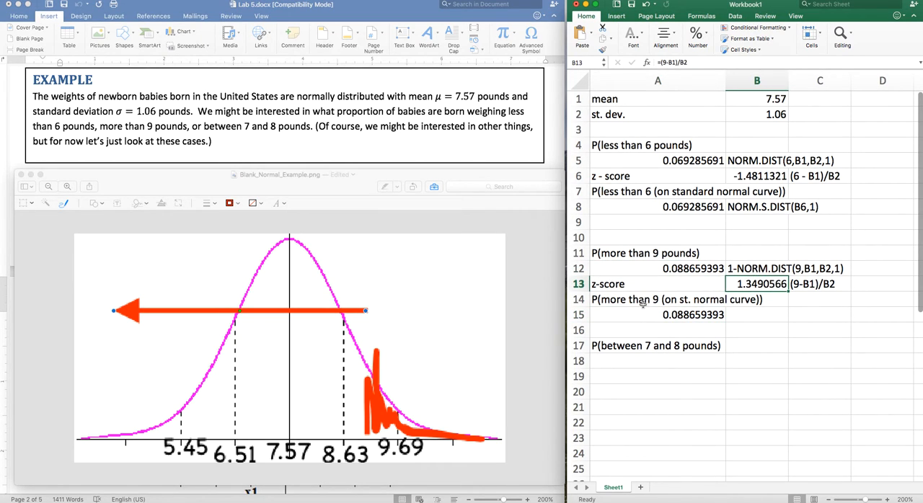
pyautogui.write('=1-NORM.S.DIST(B13,1)')
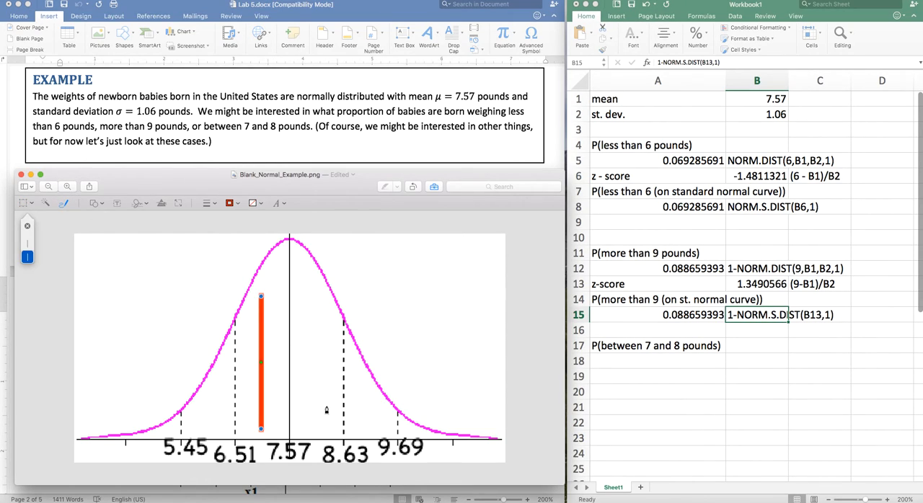
# Draw the 8-pound line and scribble red shading between 7 and 8 pounds, then select A18
pyautogui.moveTo(312, 358); pyautogui.dragTo(319, 433)
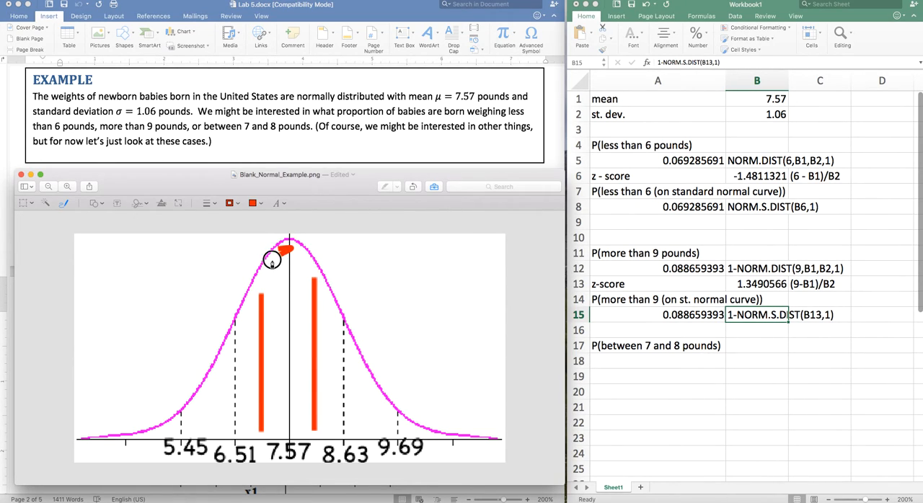
pyautogui.moveTo(281, 252); pyautogui.dragTo(282, 372)
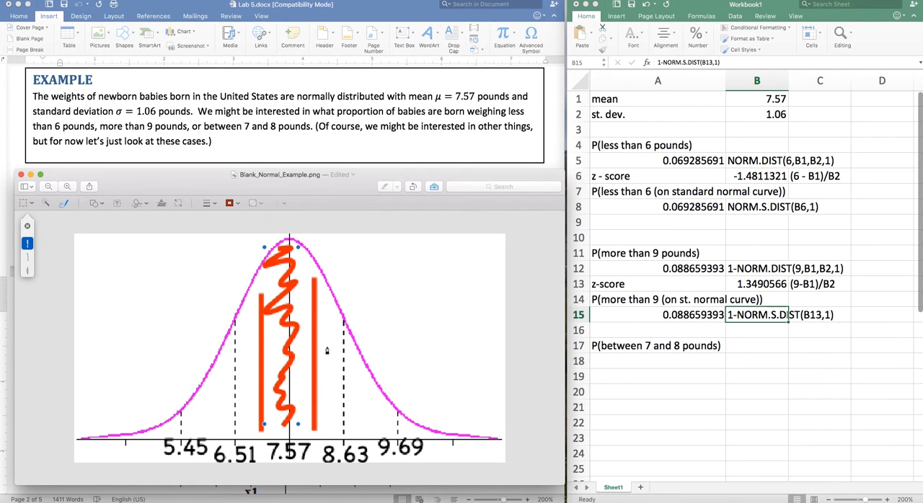
pyautogui.moveTo(629, 360)
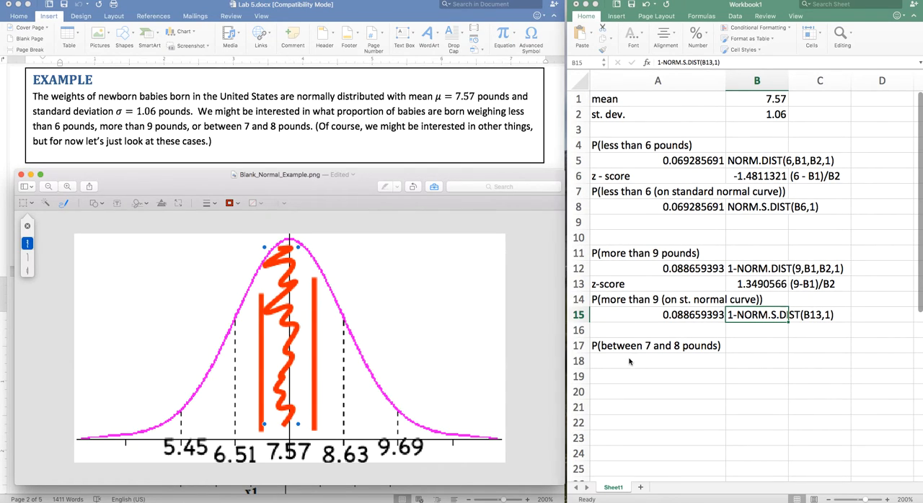
pyautogui.click(656, 360)
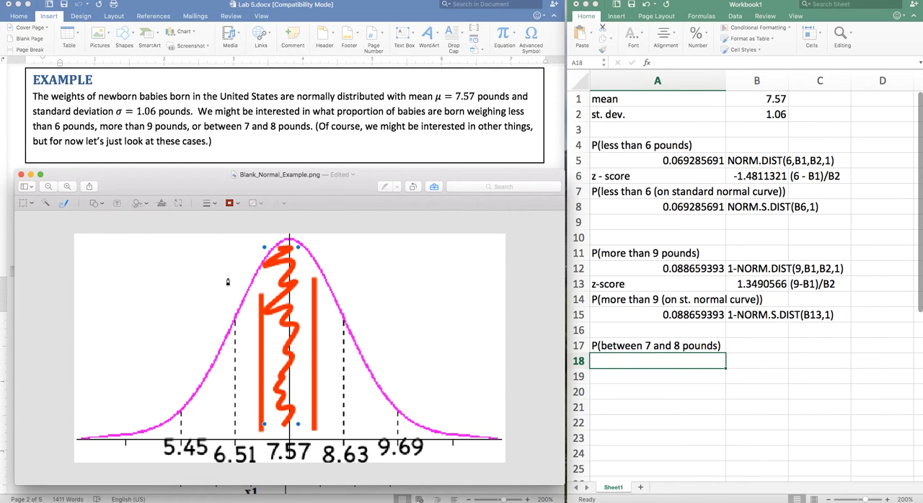
pyautogui.moveTo(313, 253)
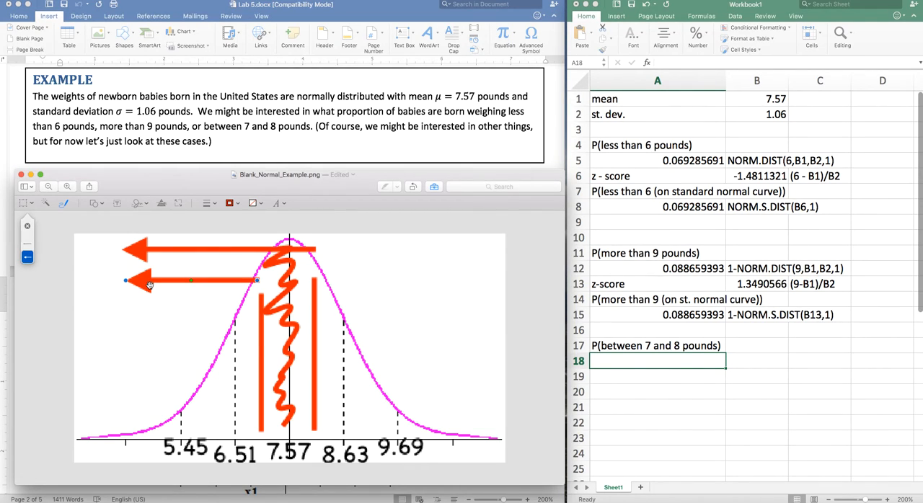
pyautogui.moveTo(323, 248)
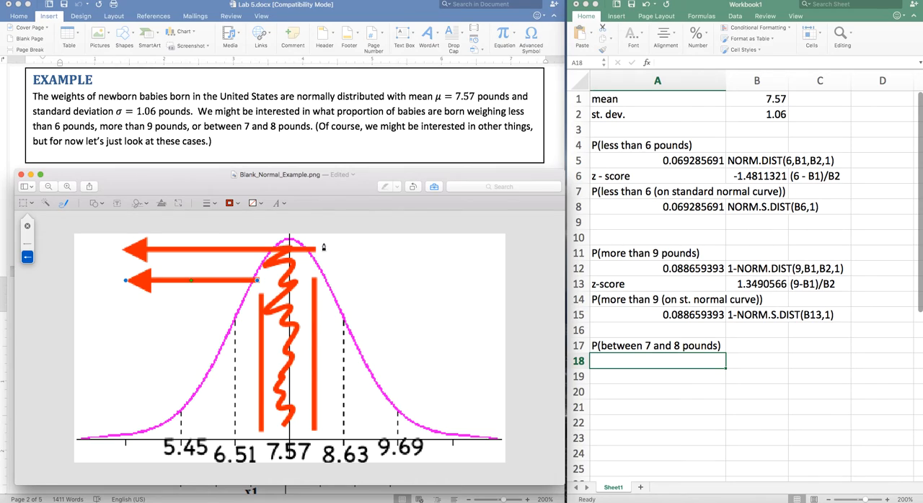
pyautogui.moveTo(260, 335)
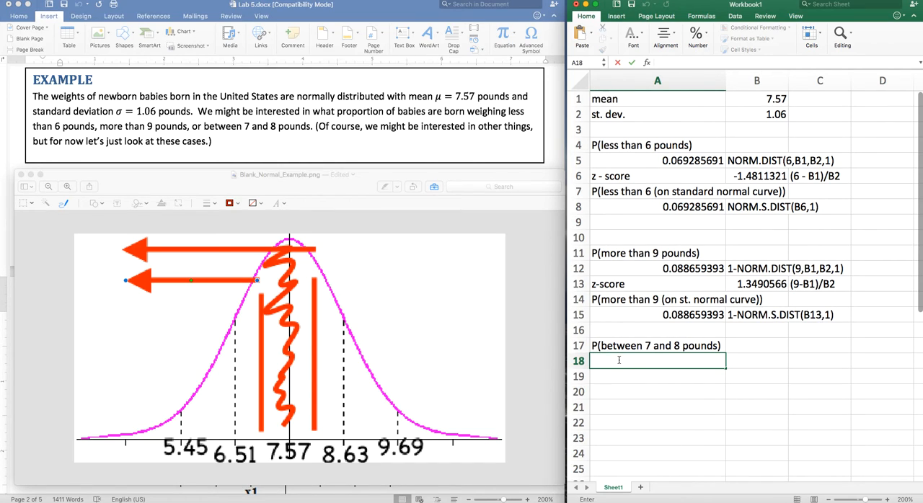
# Enter =NORM.DIST(8,B1,B2,1)-NORM.DIST(7,B1,B2,1) in A18, referencing the mean and standard deviation cells, giving 0.362124207
pyautogui.write('=norm.dist(')
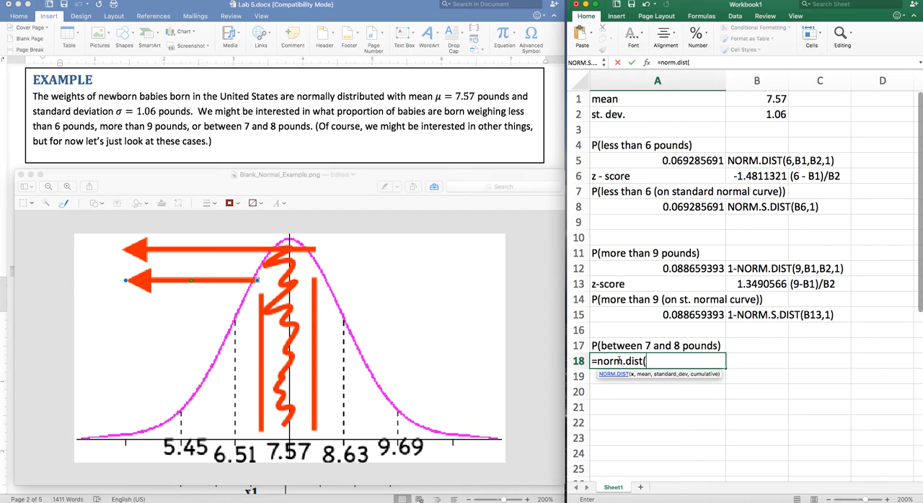
pyautogui.write('8,')
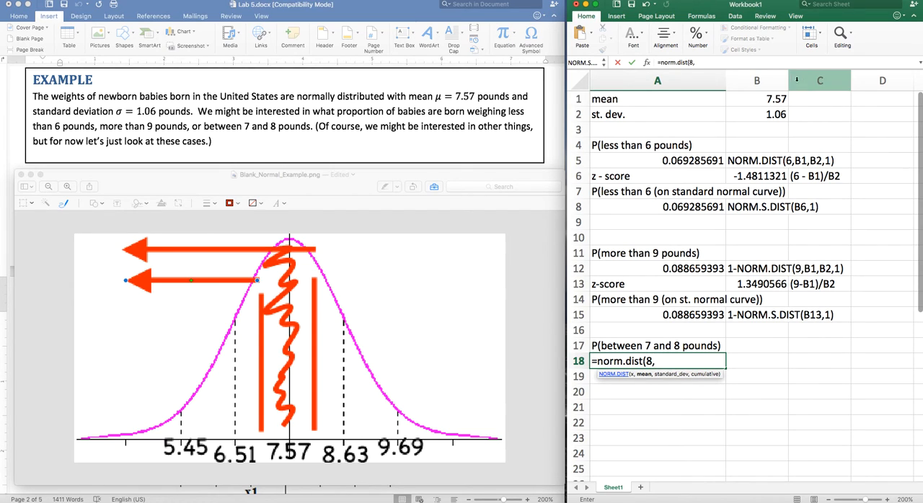
pyautogui.click(755, 98)
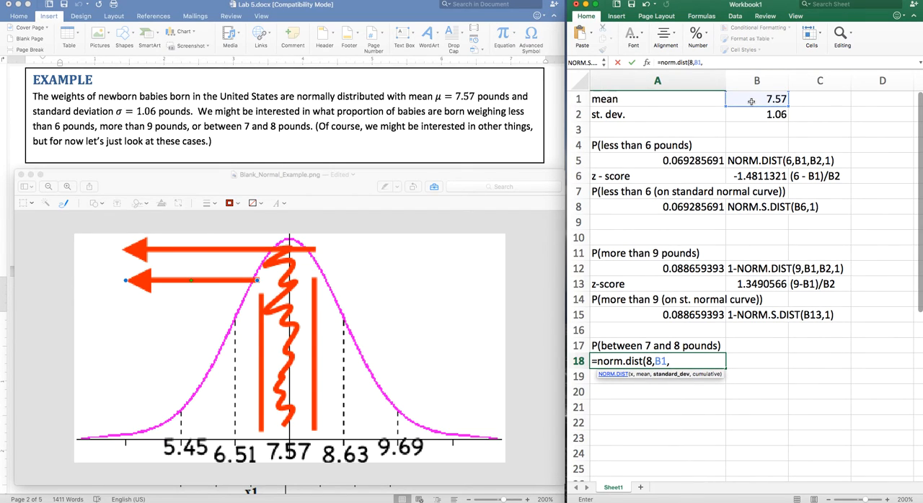
pyautogui.click(755, 116)
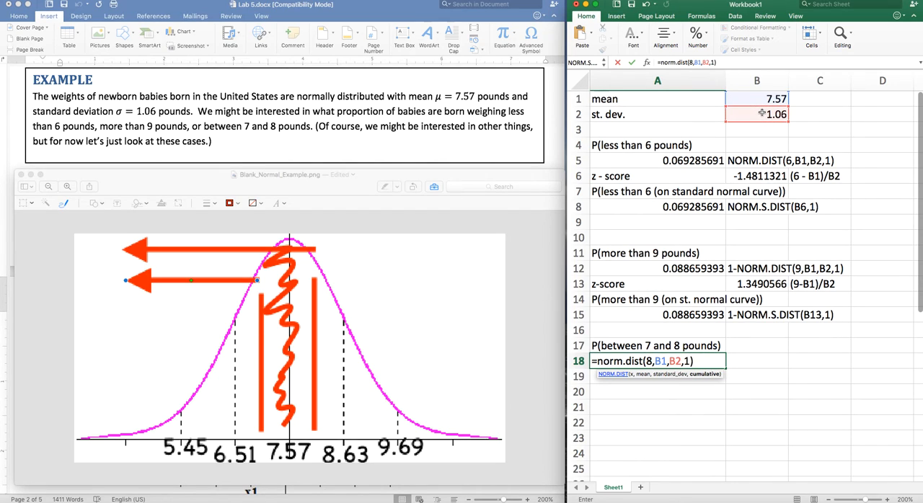
pyautogui.write('- norm.dist(')
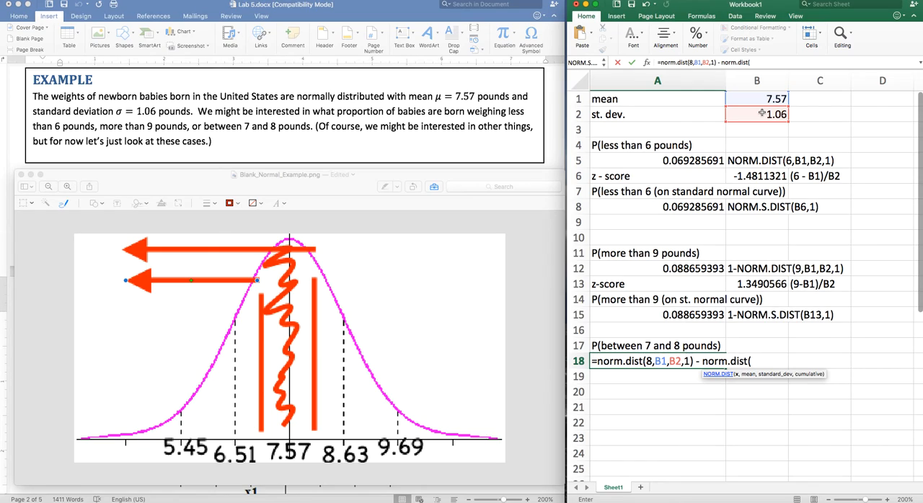
pyautogui.write('7,')
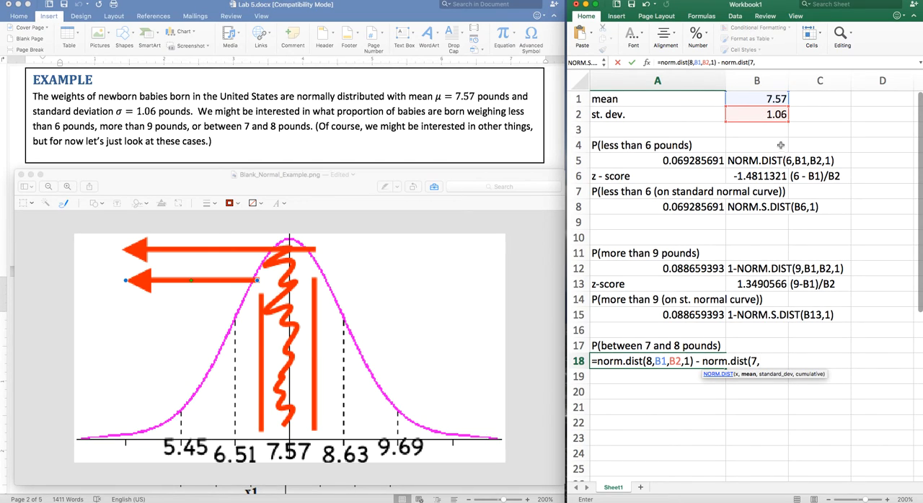
pyautogui.click(752, 98)
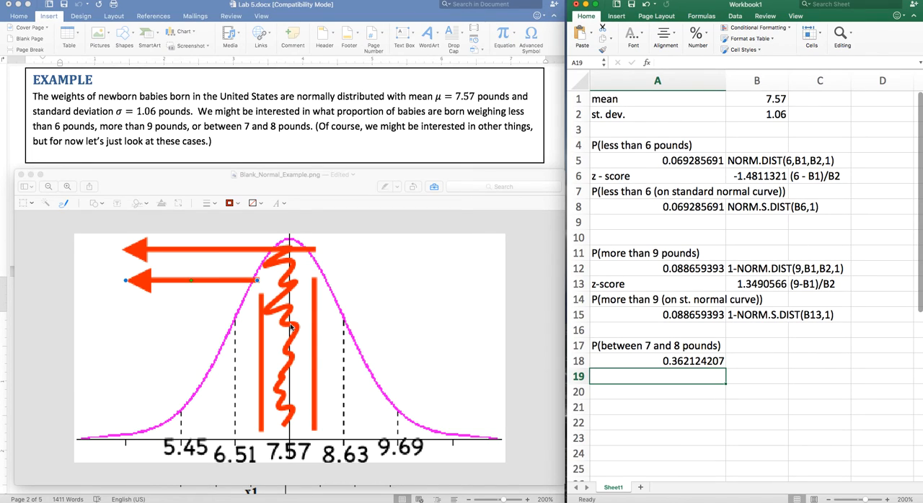
pyautogui.moveTo(346, 366)
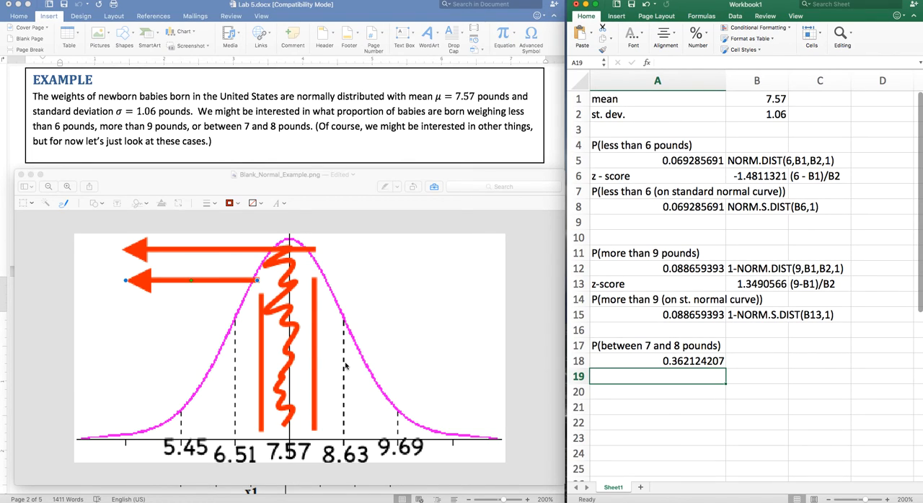
pyautogui.moveTo(609, 401)
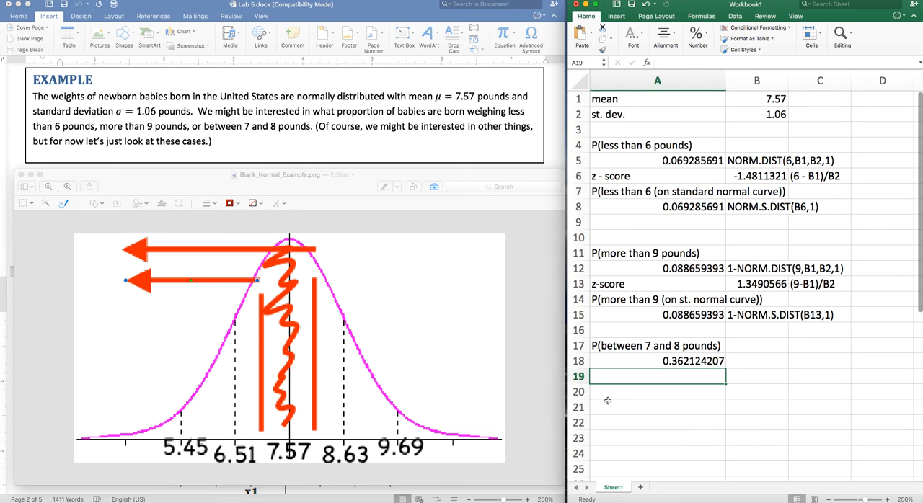
pyautogui.moveTo(666, 384)
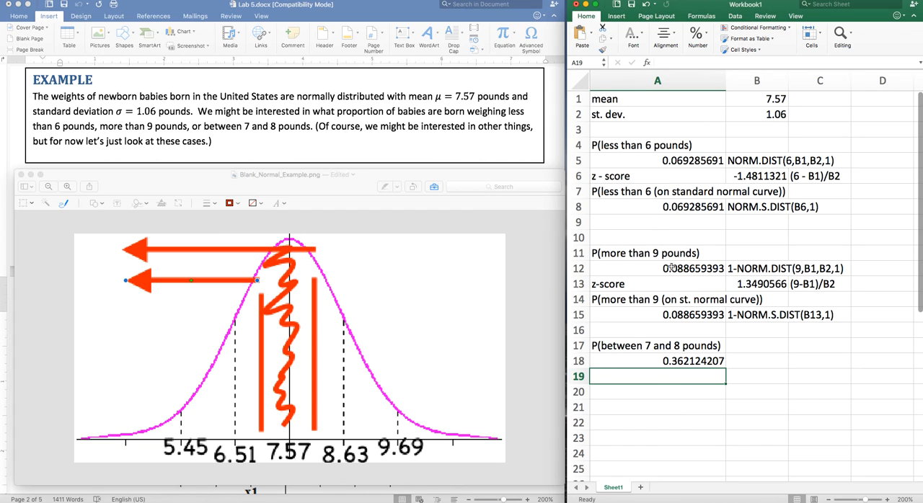
pyautogui.moveTo(665, 290)
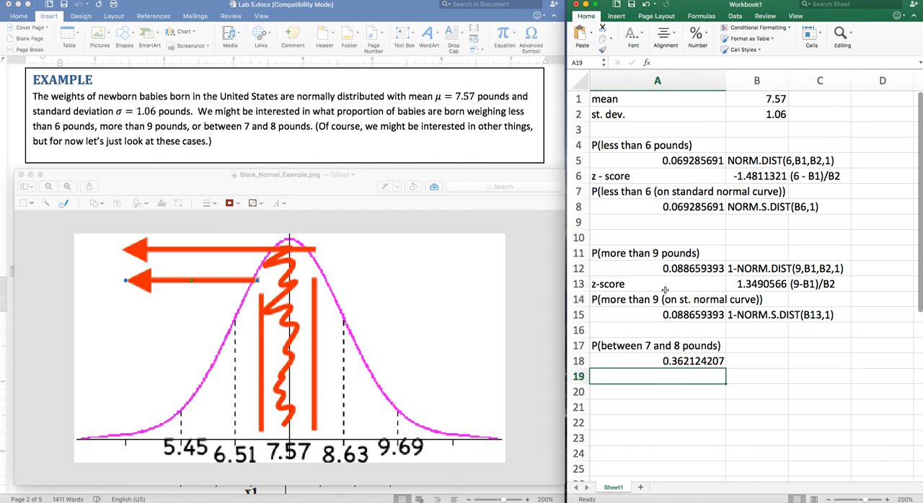
pyautogui.moveTo(747, 261)
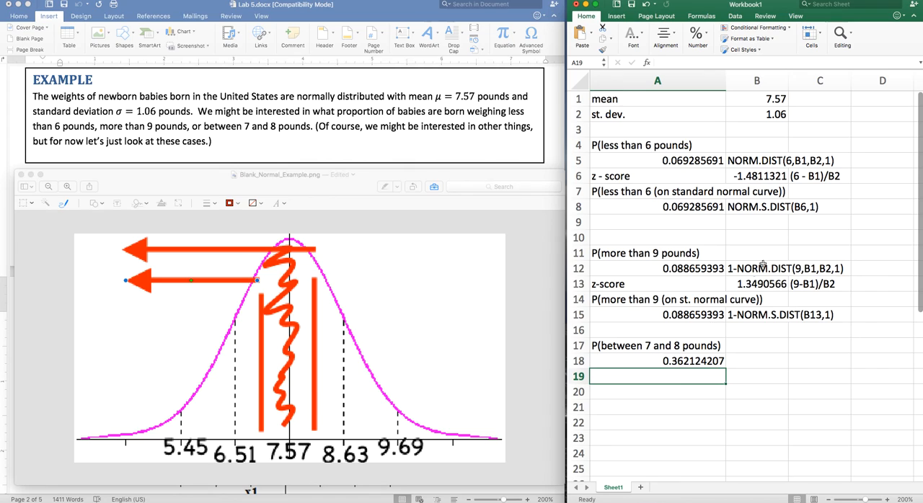